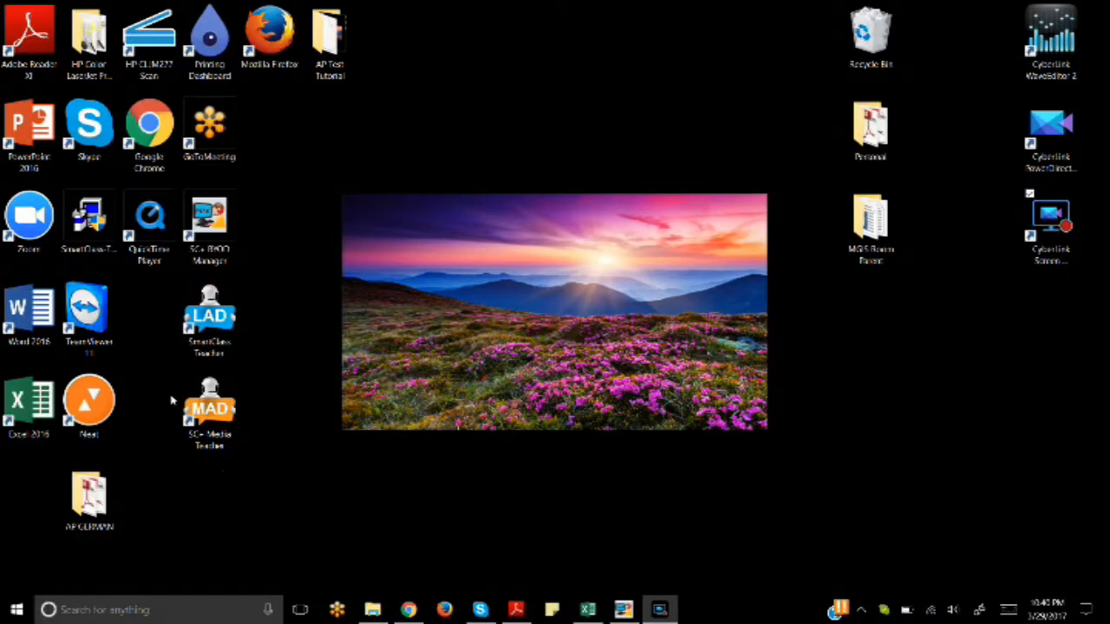
pyautogui.moveTo(239, 301)
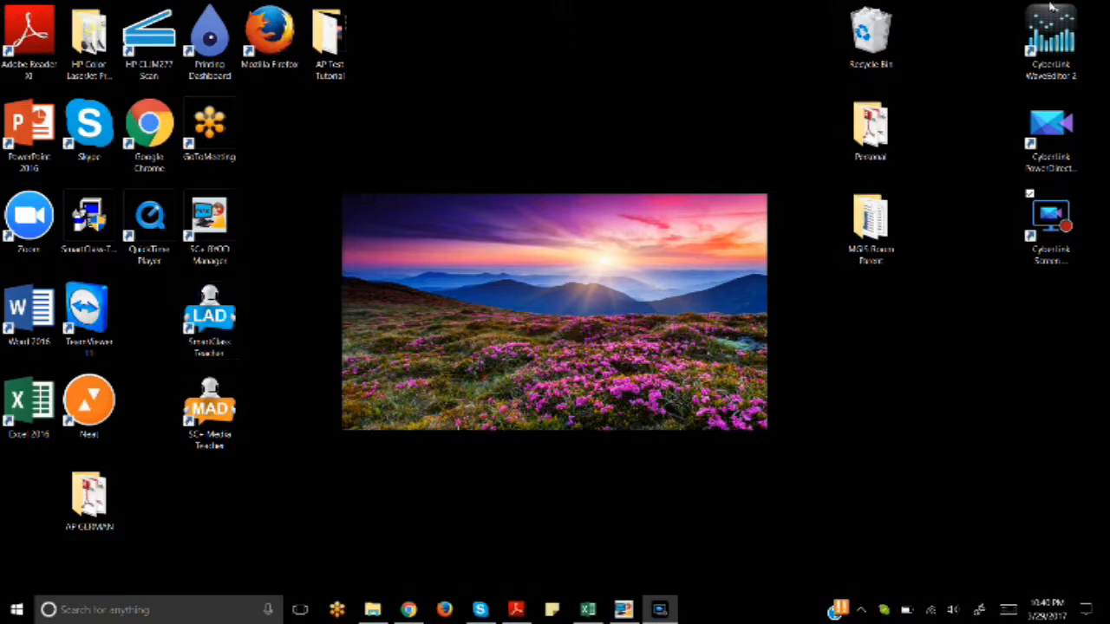
# Launch SmartClass+ Teacher (LAD) from its desktop shortcut.
pyautogui.click(209, 319)
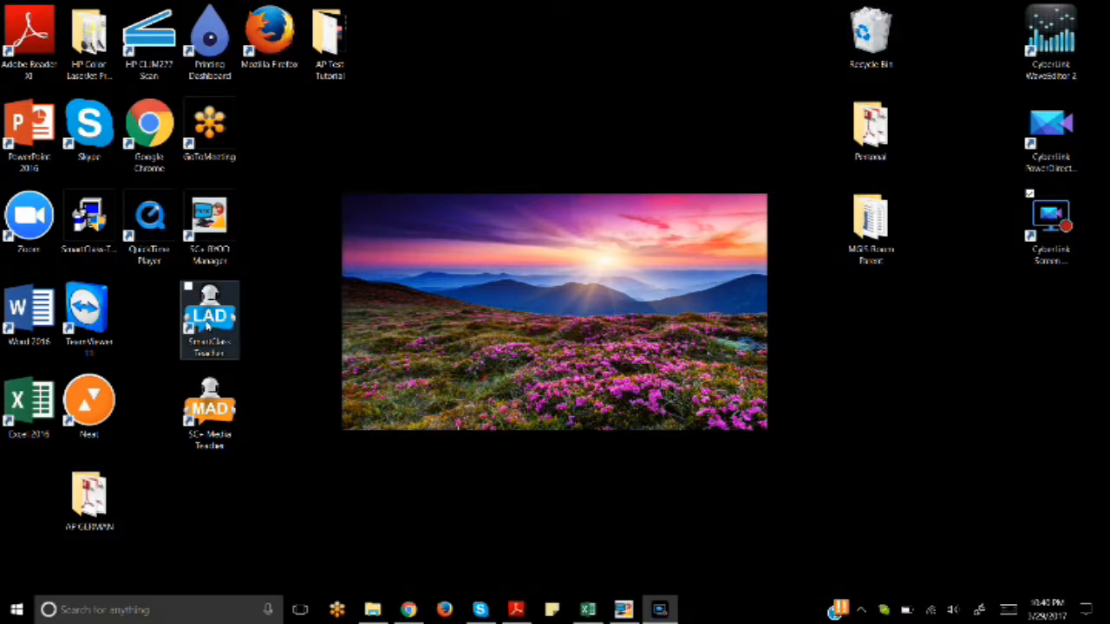
pyautogui.moveTo(209, 319)
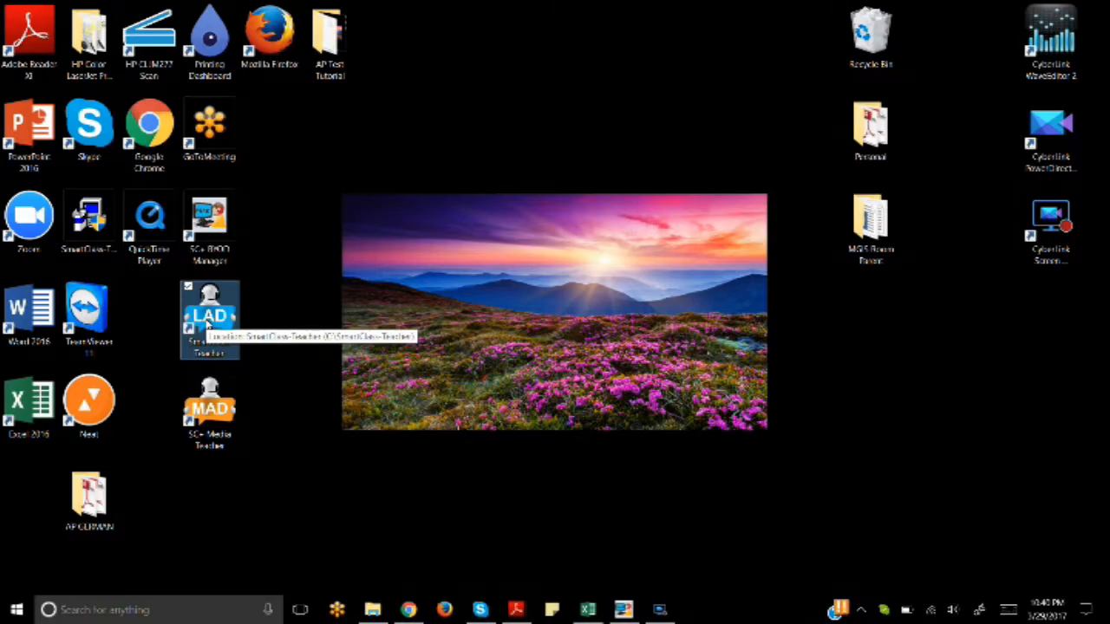
pyautogui.doubleClick(209, 312)
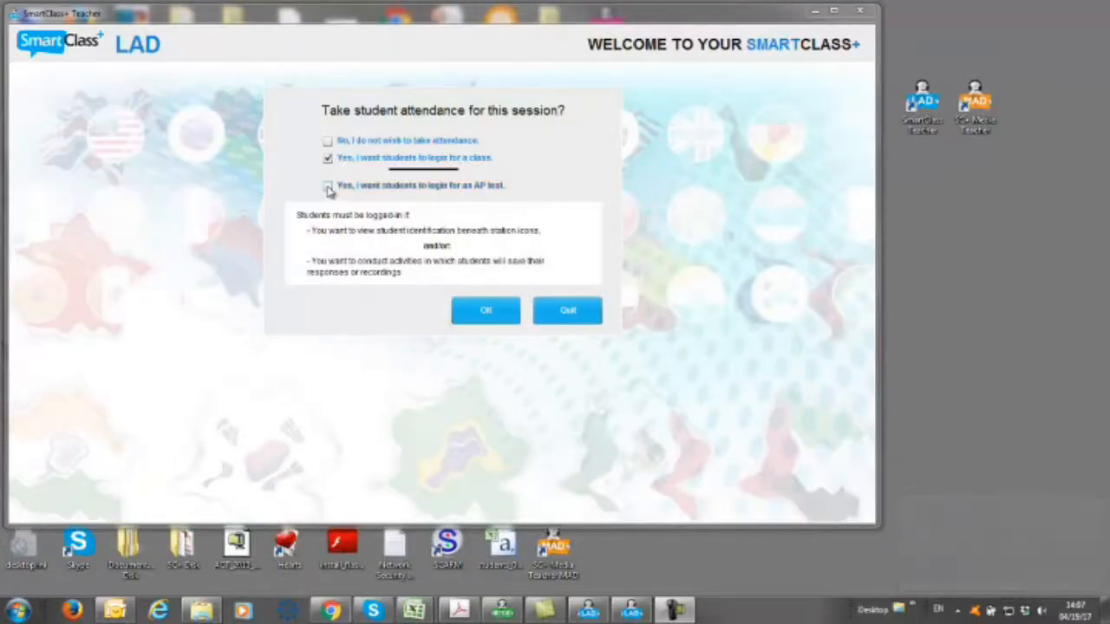
# Choose AP test student login and sign in as proctor.
pyautogui.click(328, 186)
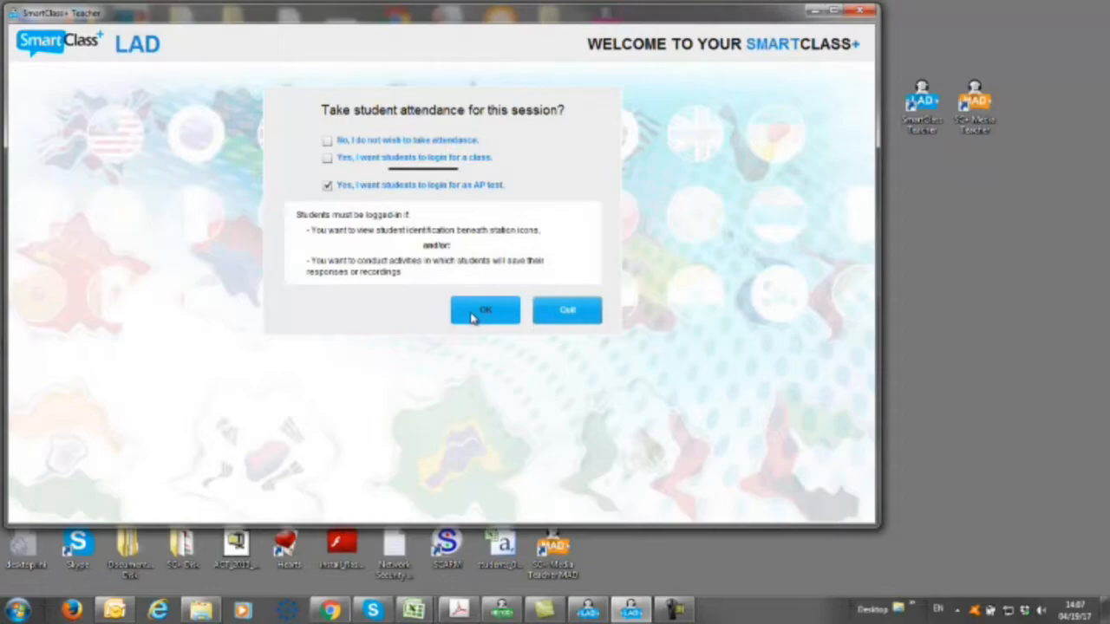
pyautogui.click(484, 310)
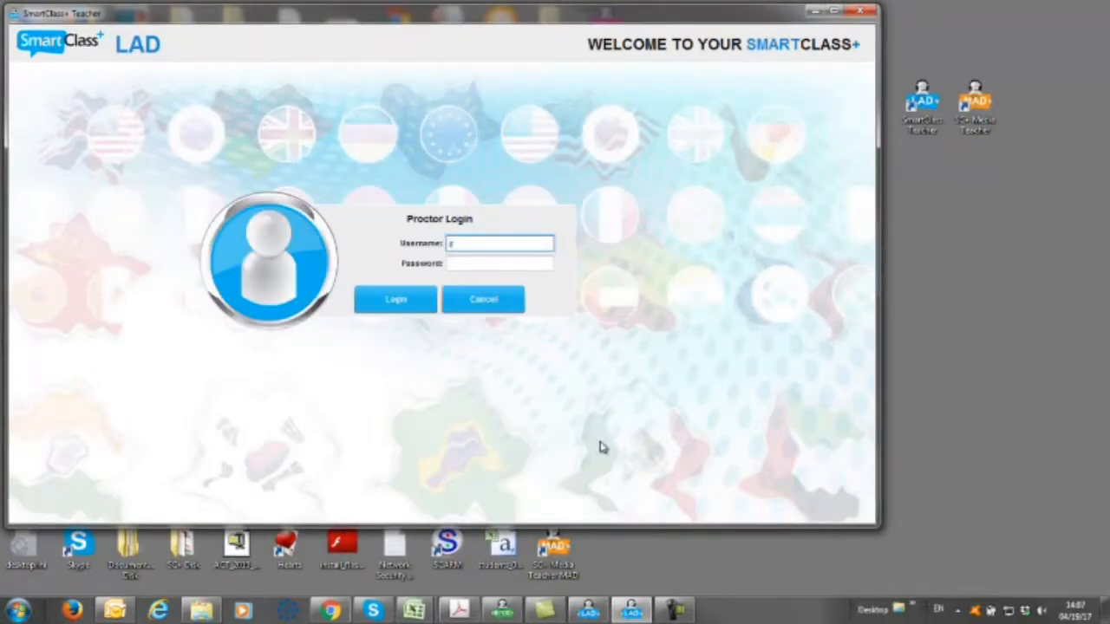
pyautogui.write('proctor')
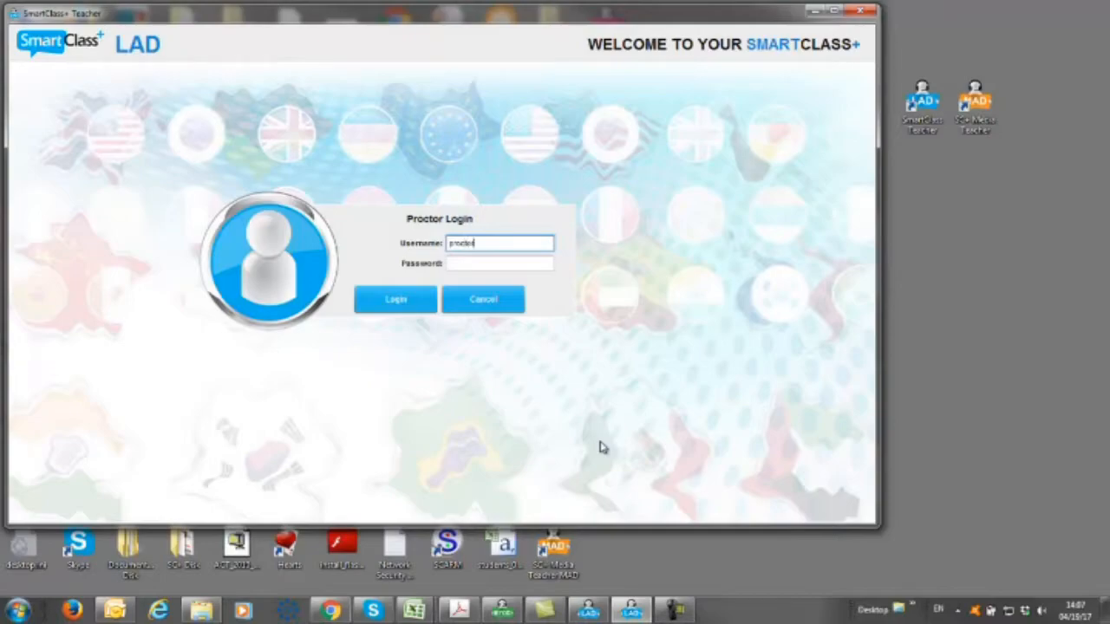
pyautogui.write('***')
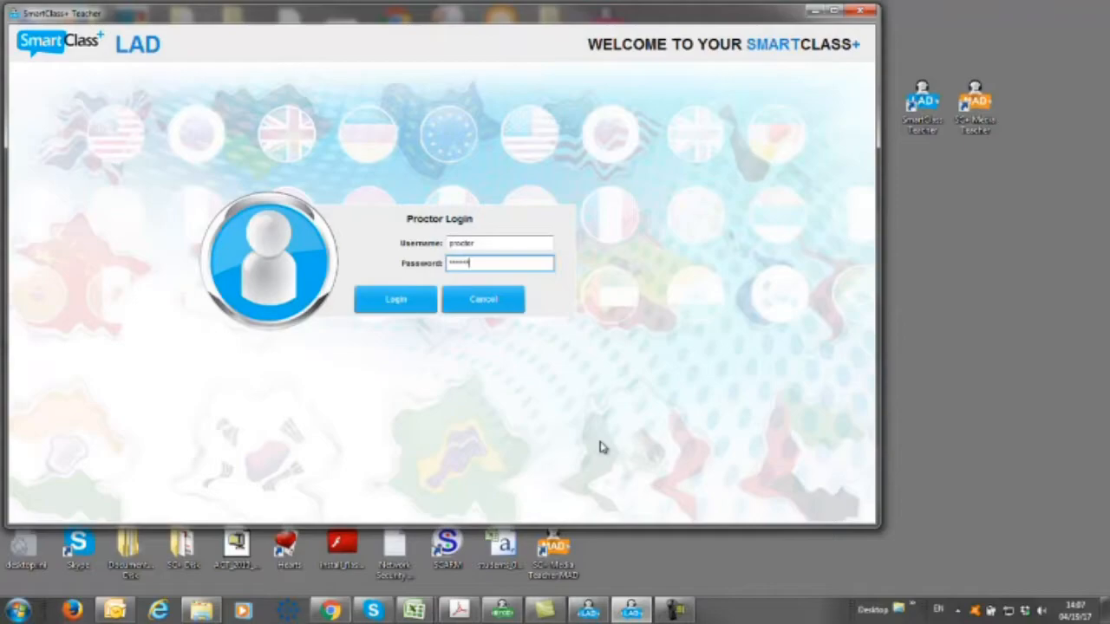
pyautogui.click(395, 298)
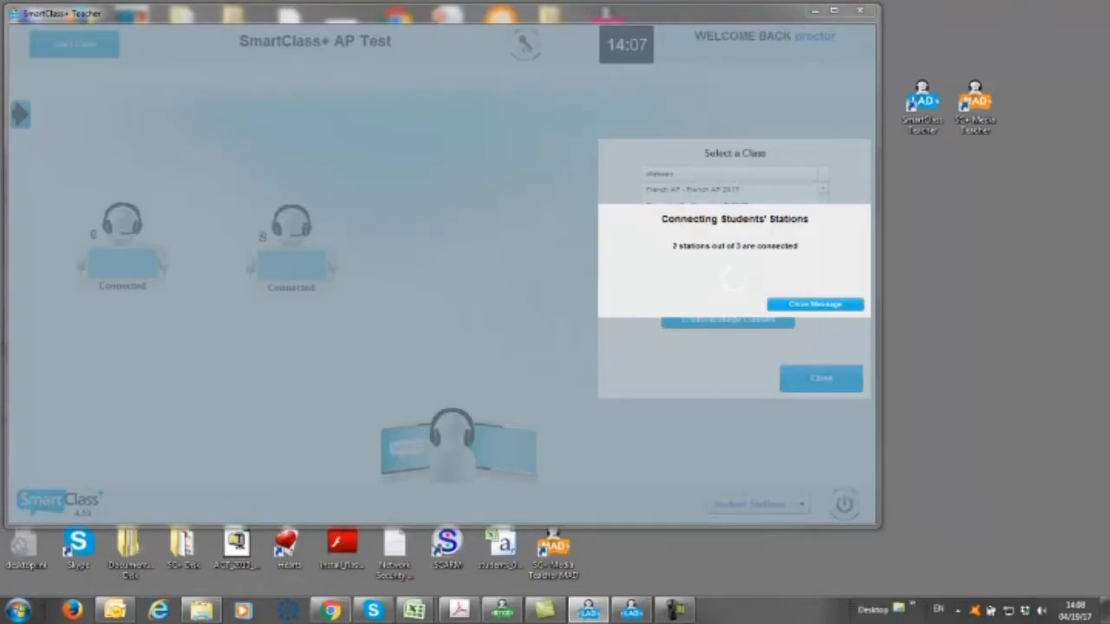
# Dismiss the station connection message and open the Create/Manage Classes manager.
pyautogui.click(814, 303)
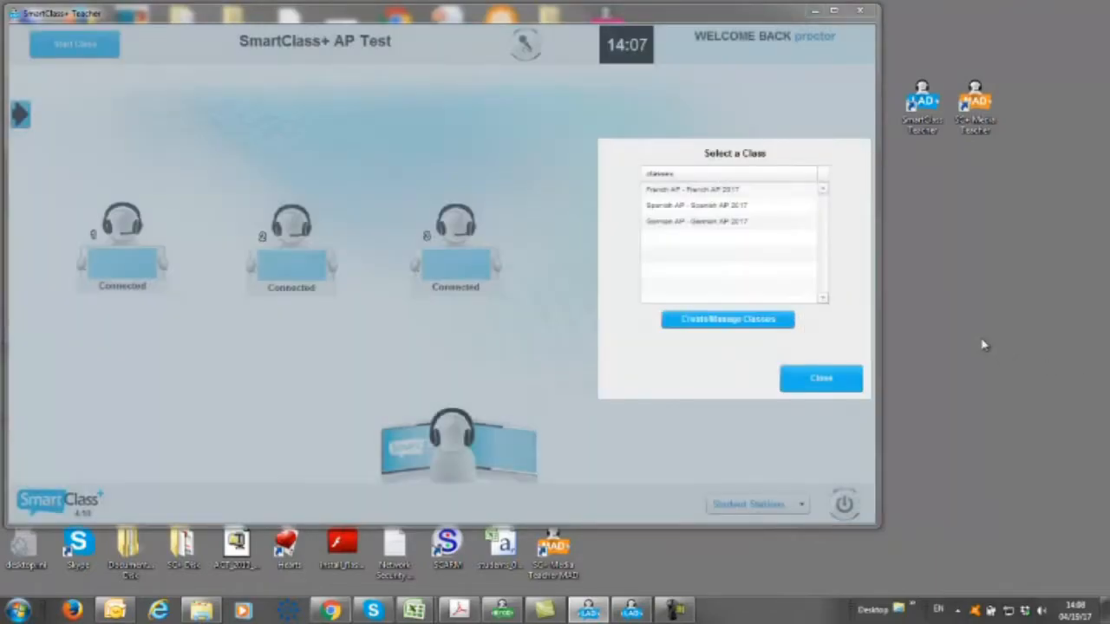
pyautogui.moveTo(967, 351)
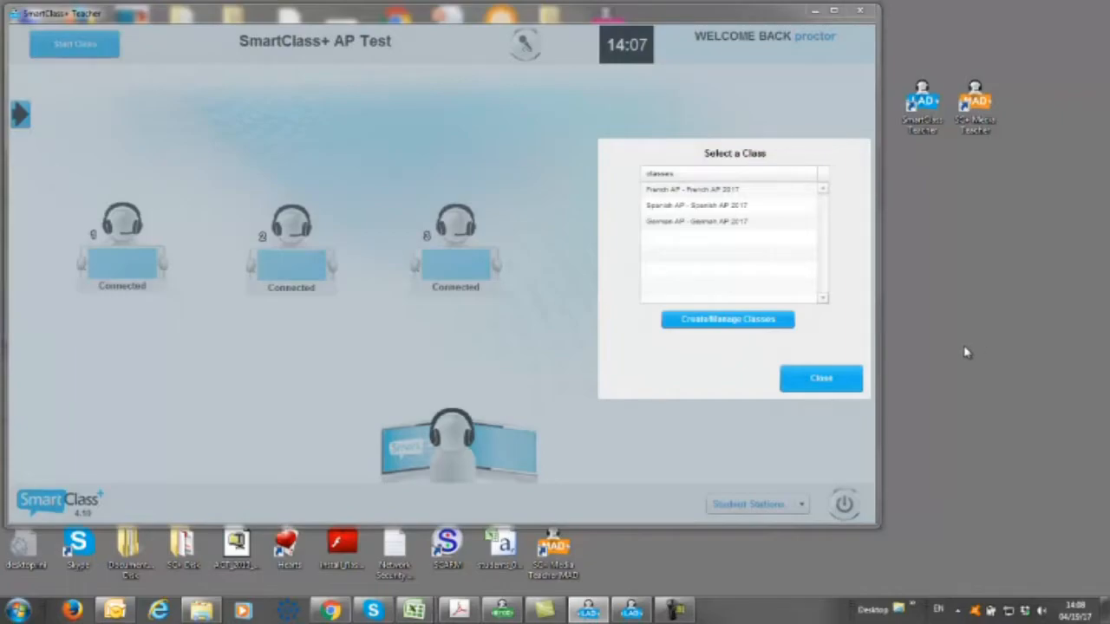
pyautogui.moveTo(891, 341)
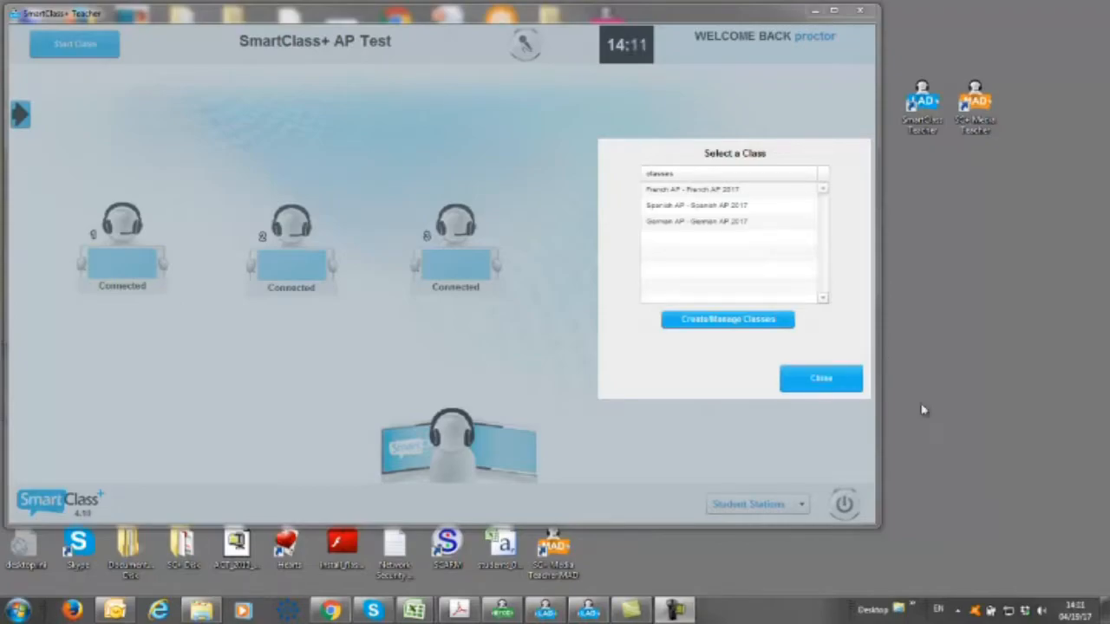
pyautogui.moveTo(691, 273)
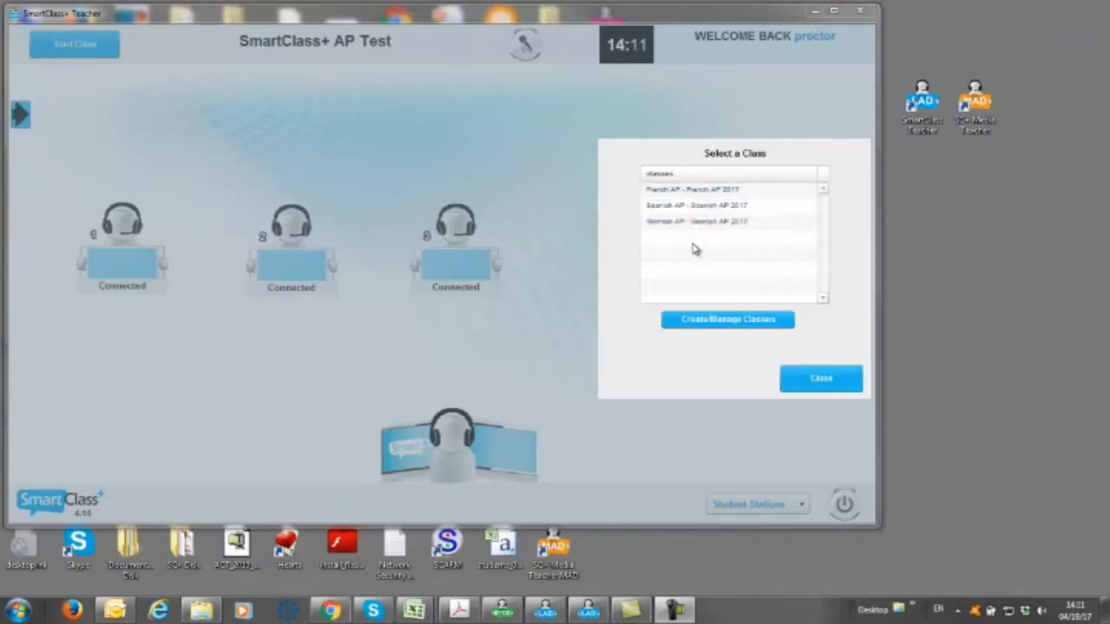
pyautogui.click(728, 319)
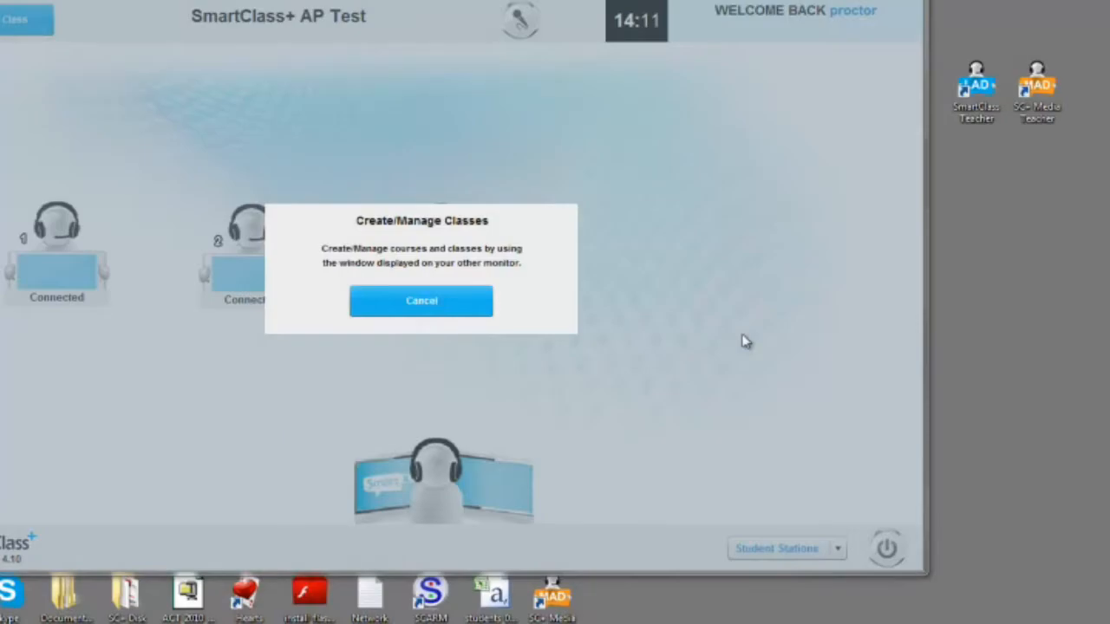
pyautogui.click(420, 300)
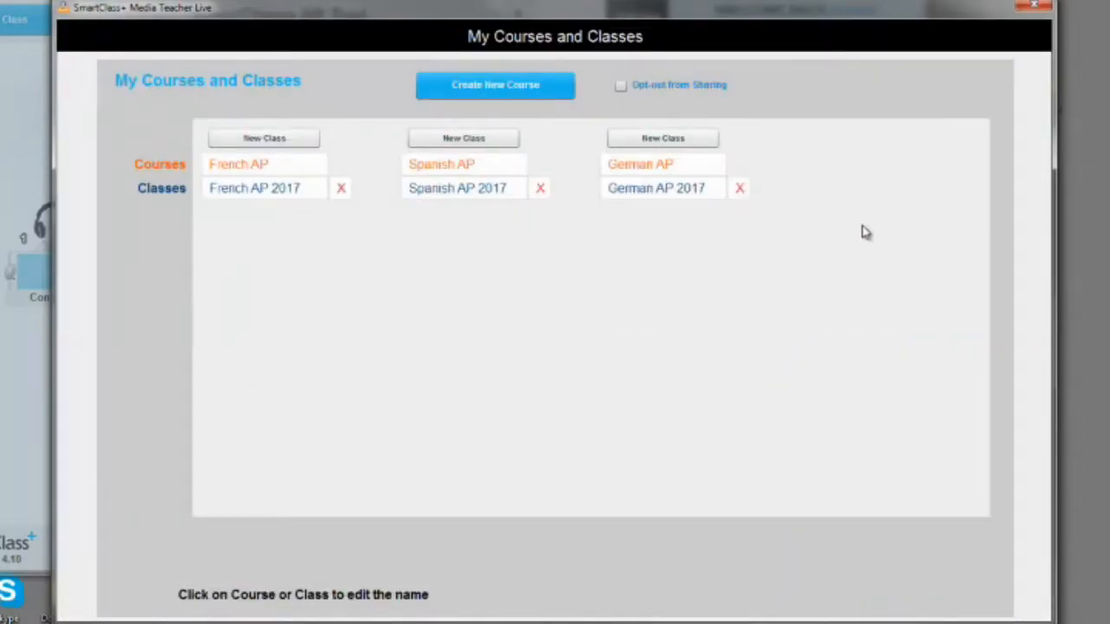
# Create a new course named Polish AP.
pyautogui.click(495, 84)
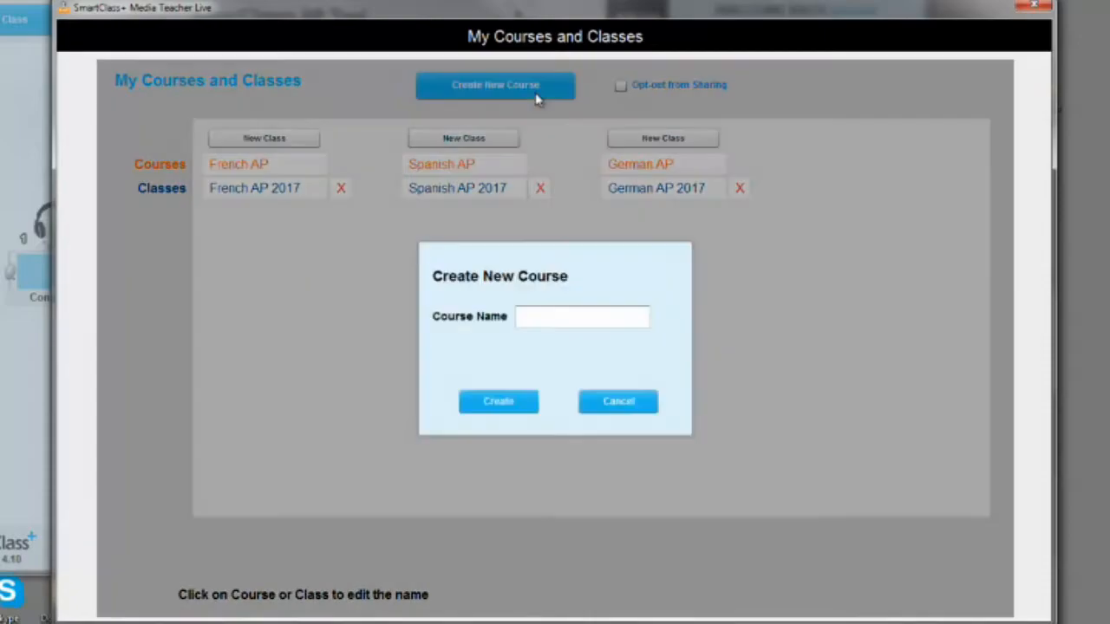
pyautogui.click(581, 317)
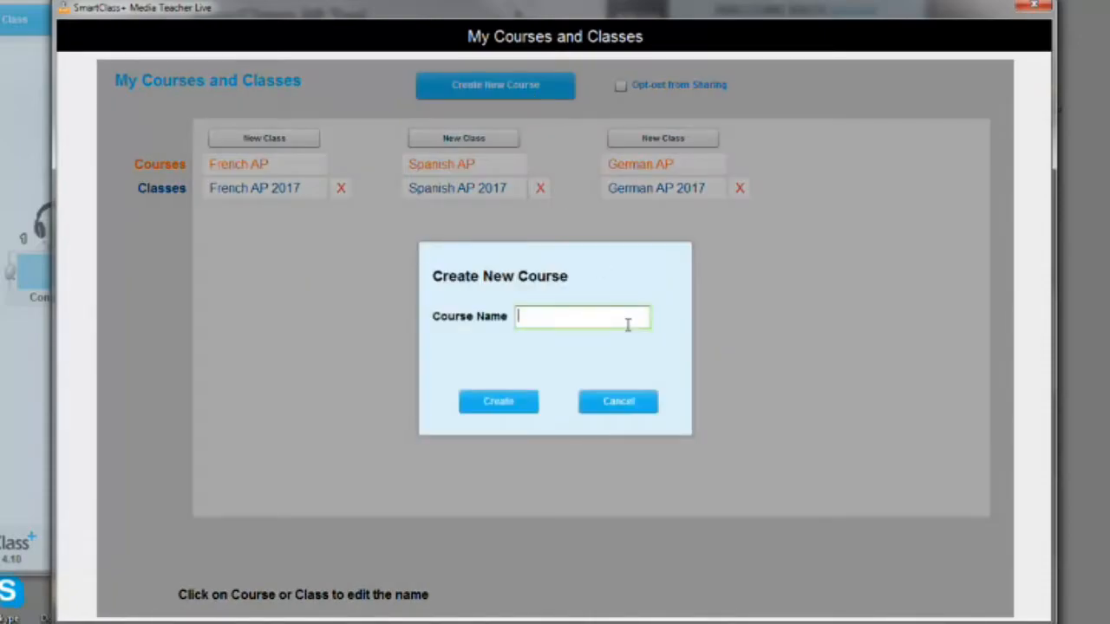
pyautogui.write('Polish AP')
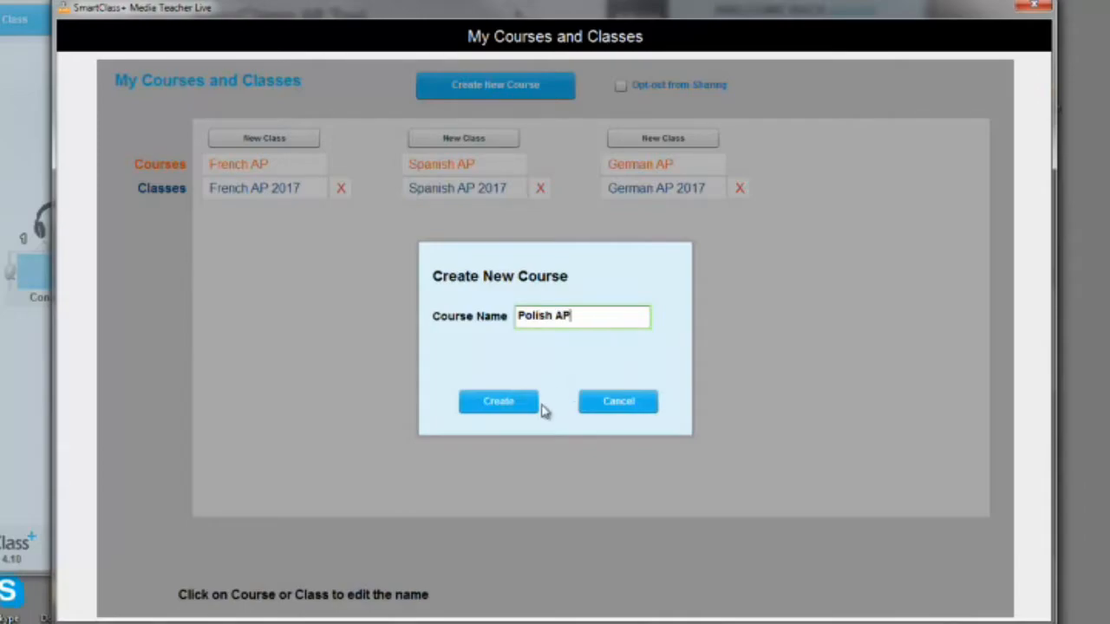
pyautogui.click(497, 401)
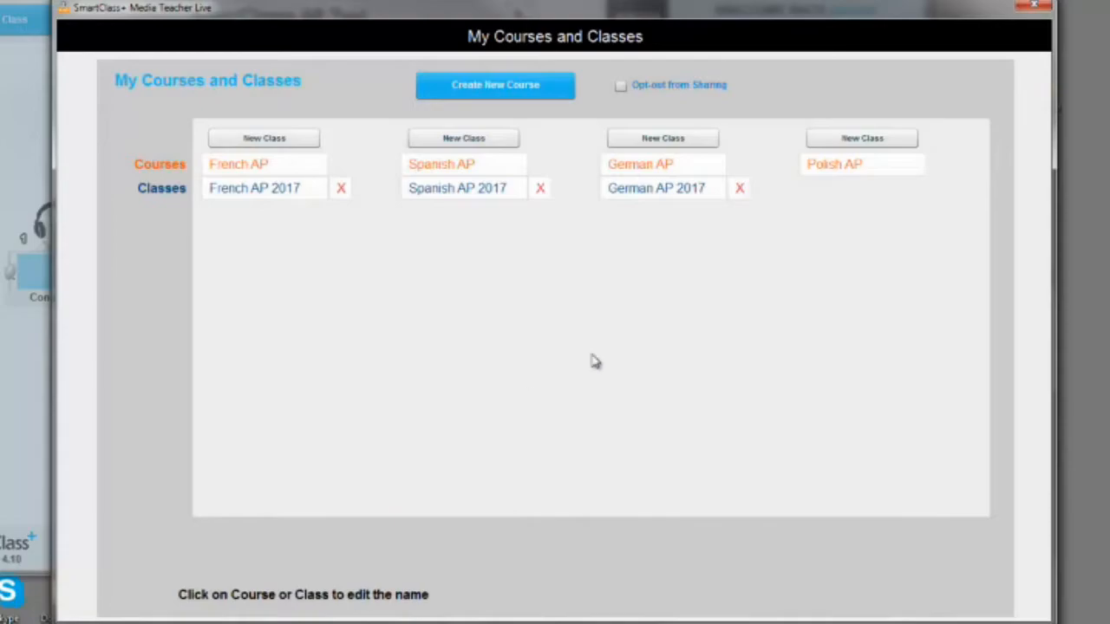
# Add the class Polish AP 2017 under the Polish AP course.
pyautogui.click(862, 137)
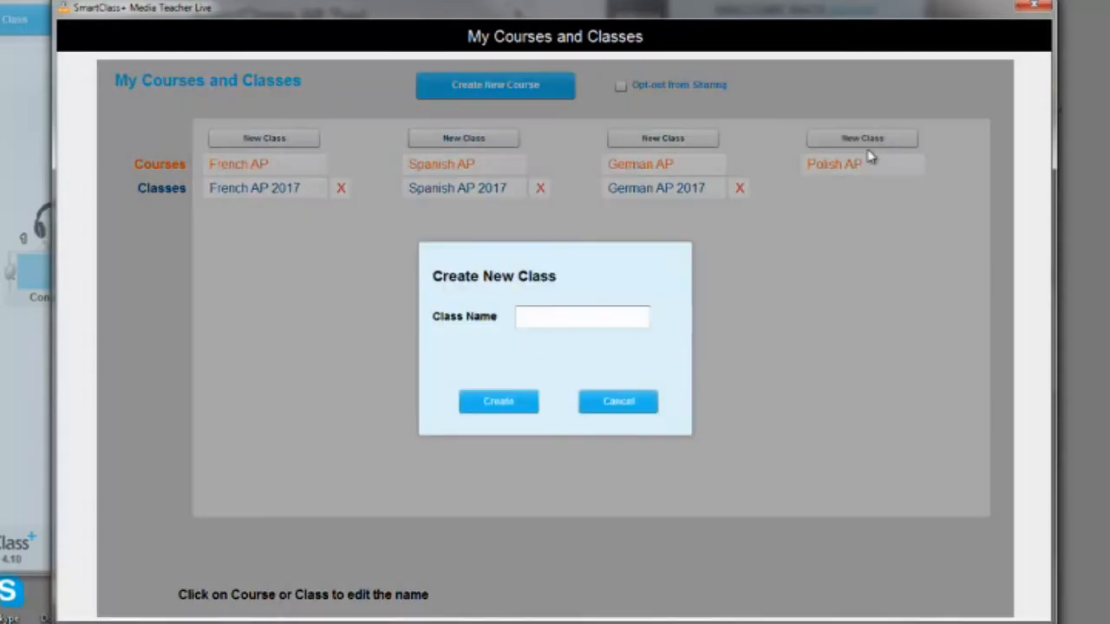
pyautogui.click(581, 317)
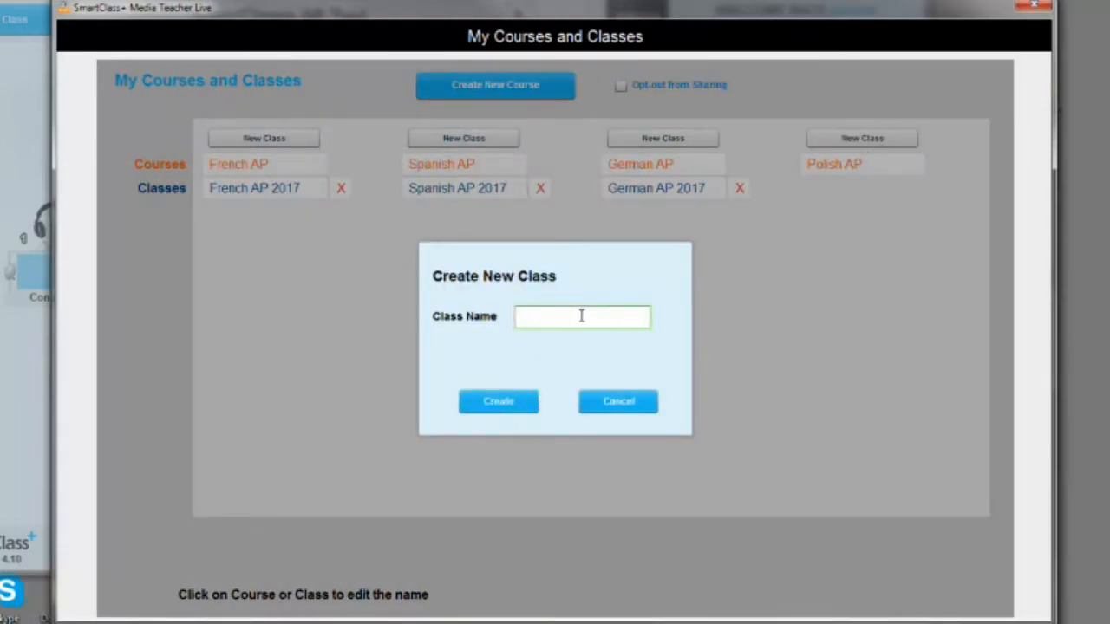
pyautogui.write('Polish AP')
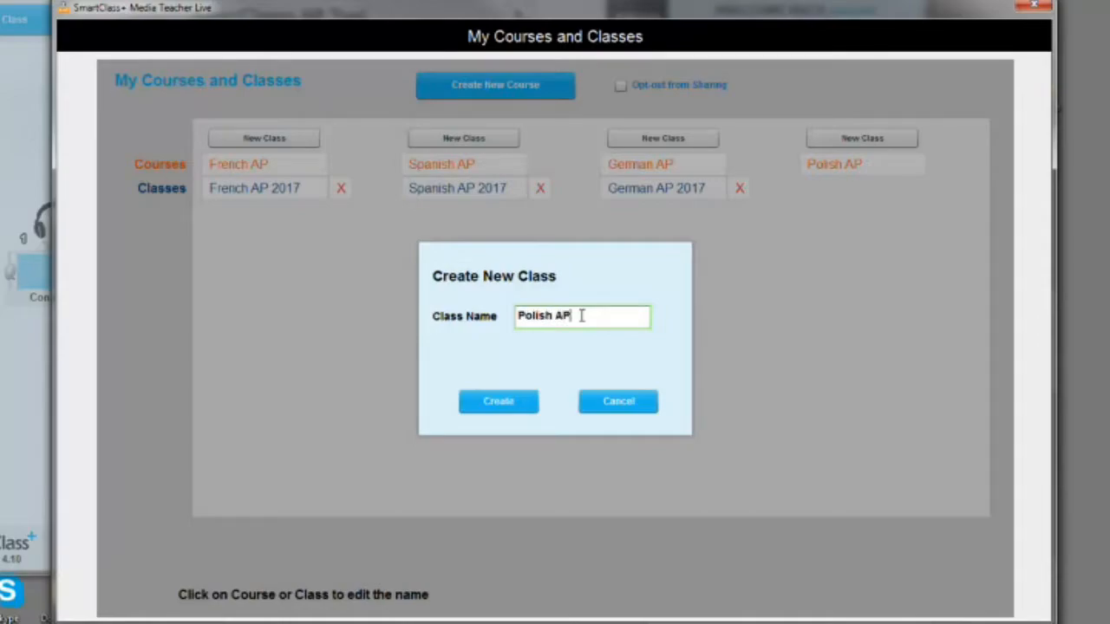
pyautogui.write('2016')
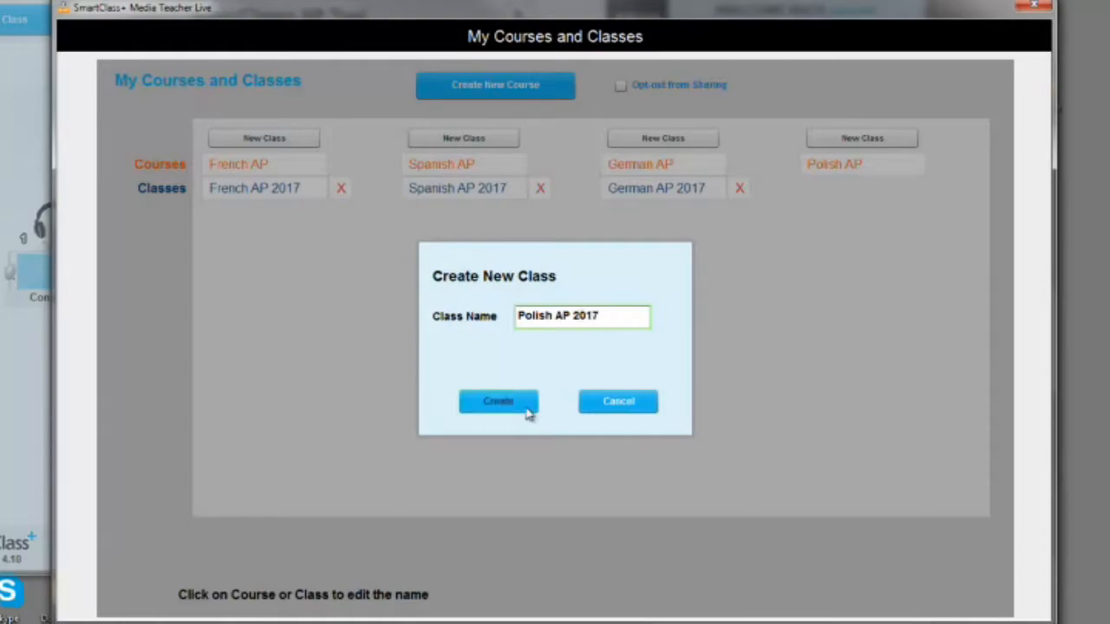
pyautogui.click(498, 400)
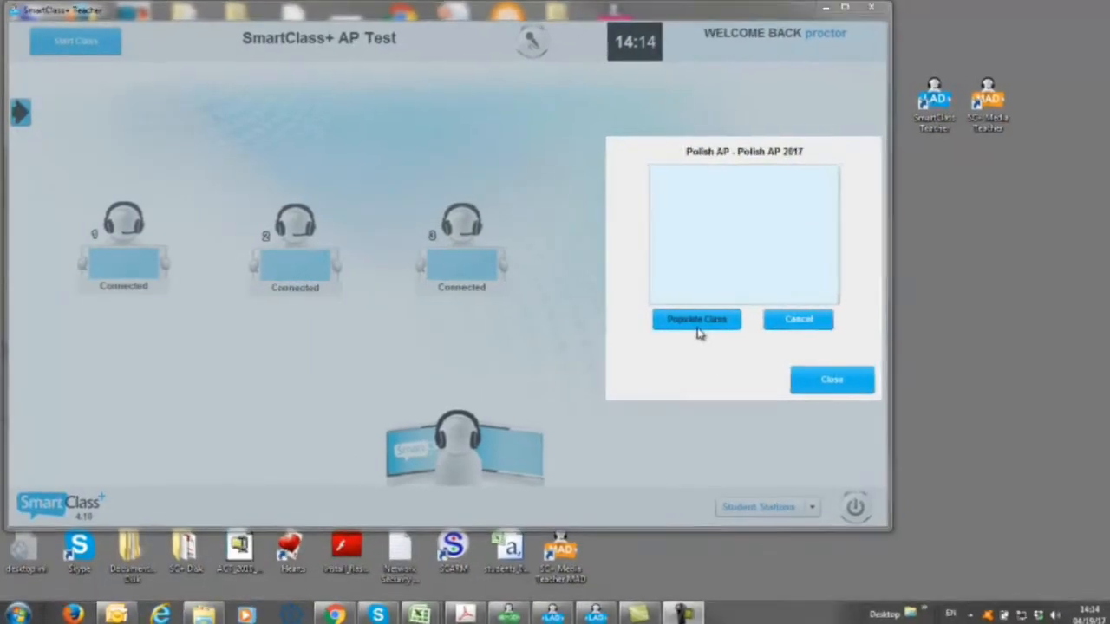
# Populate Polish AP 2017, sending the sign-up panel to student stations.
pyautogui.click(696, 319)
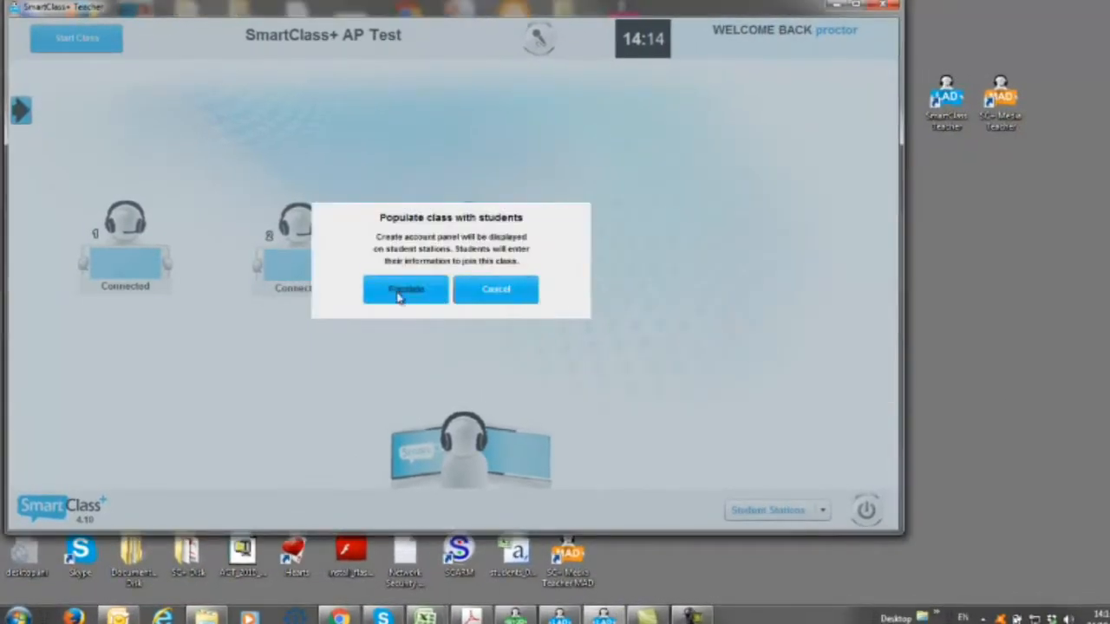
pyautogui.click(405, 289)
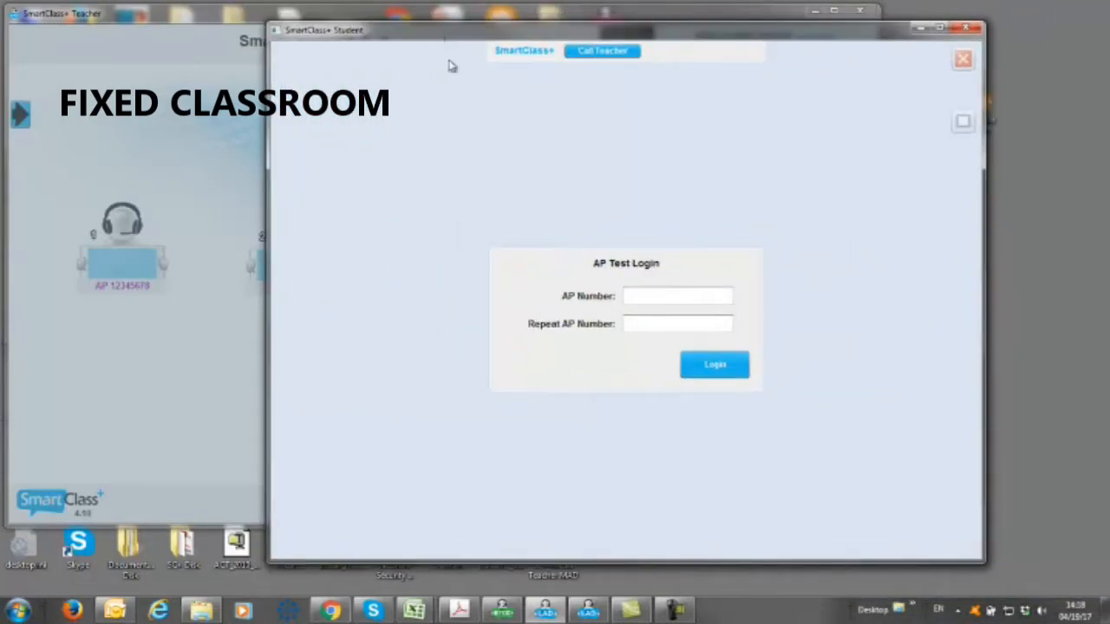
pyautogui.click(678, 295)
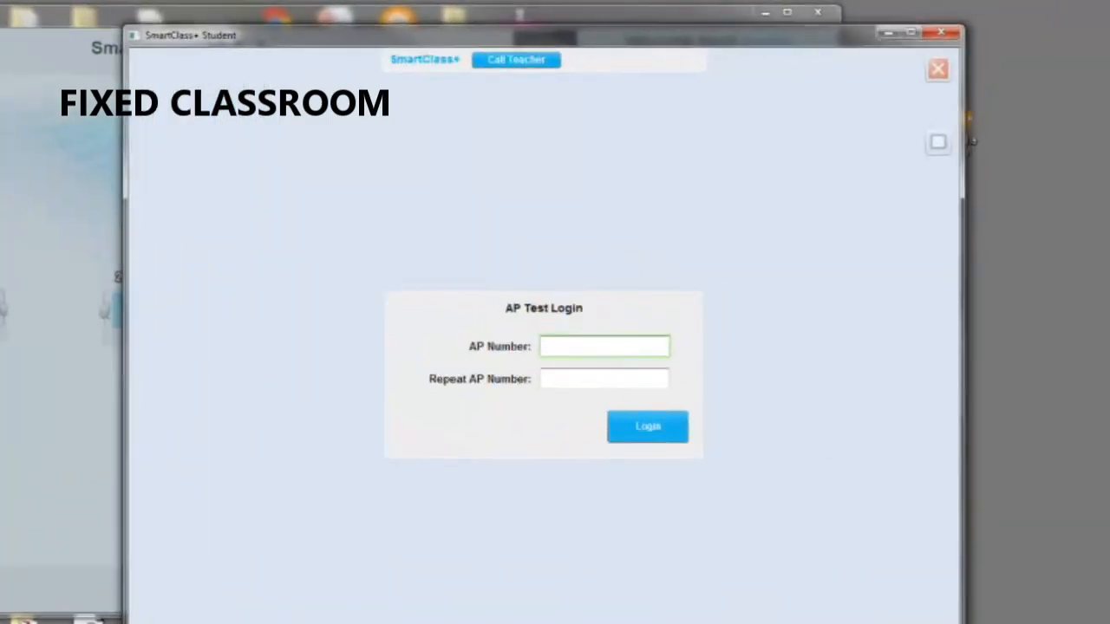
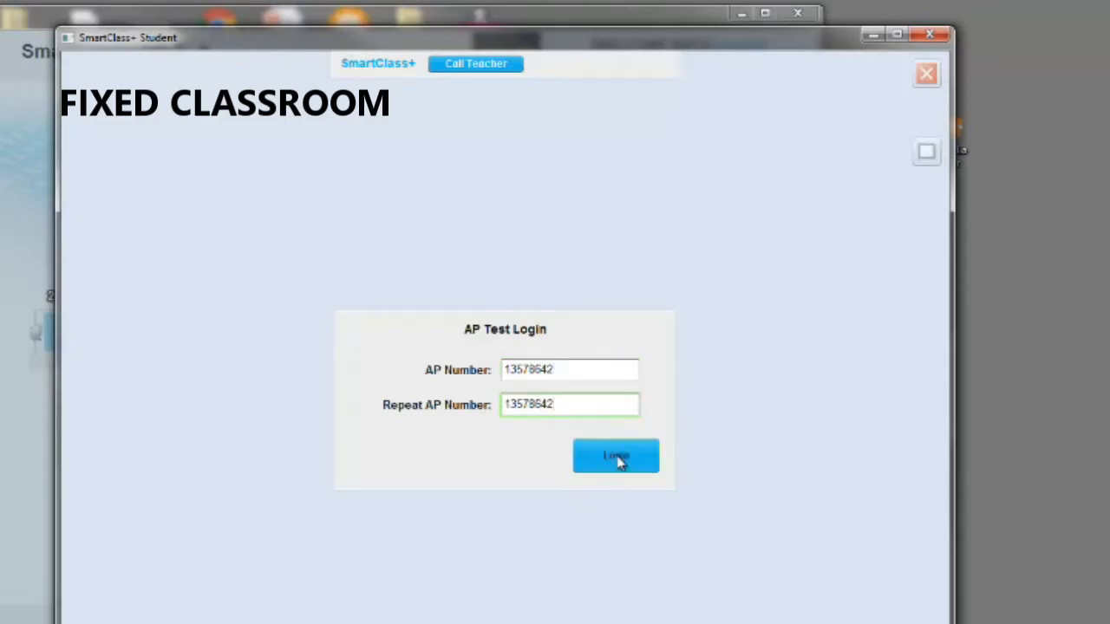
pyautogui.click(616, 457)
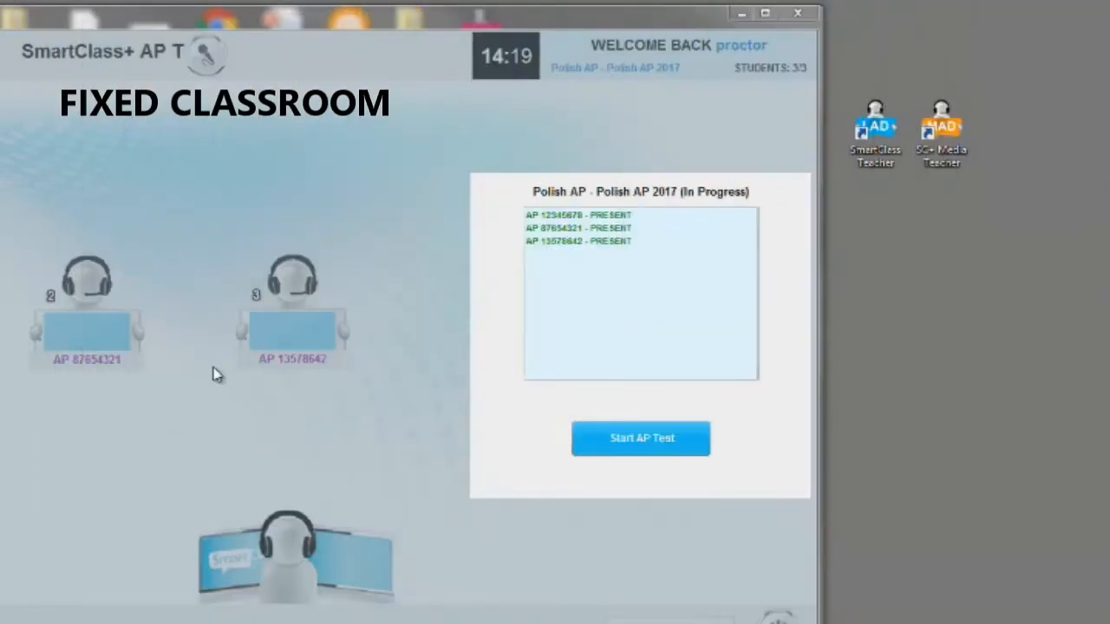
pyautogui.moveTo(273, 347)
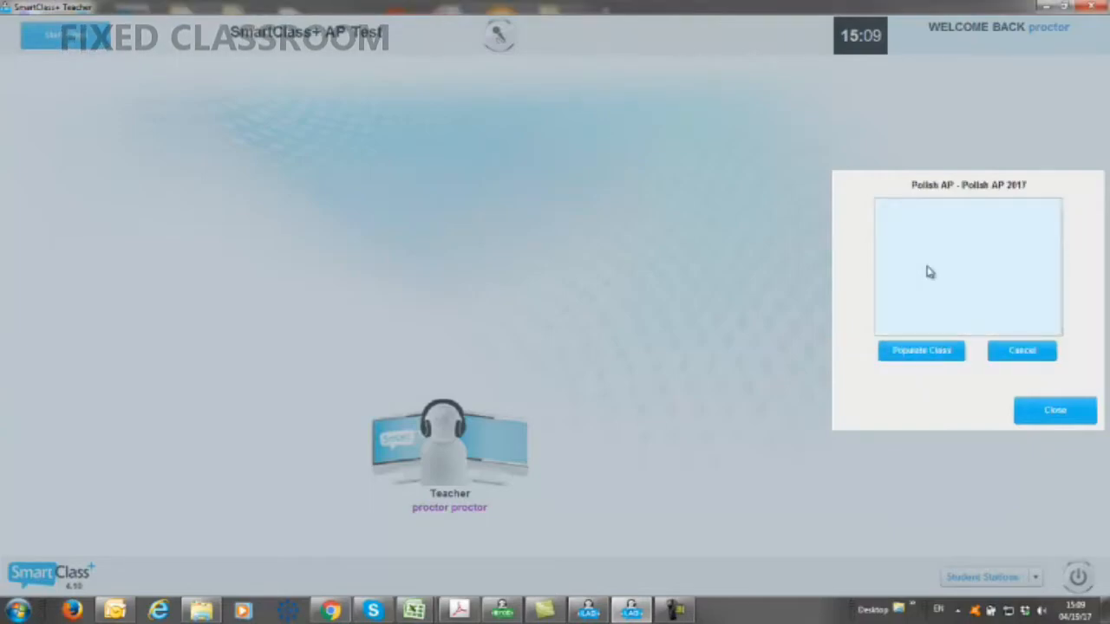
# Populate Polish AP 2017 again for the BYOD devices.
pyautogui.click(921, 351)
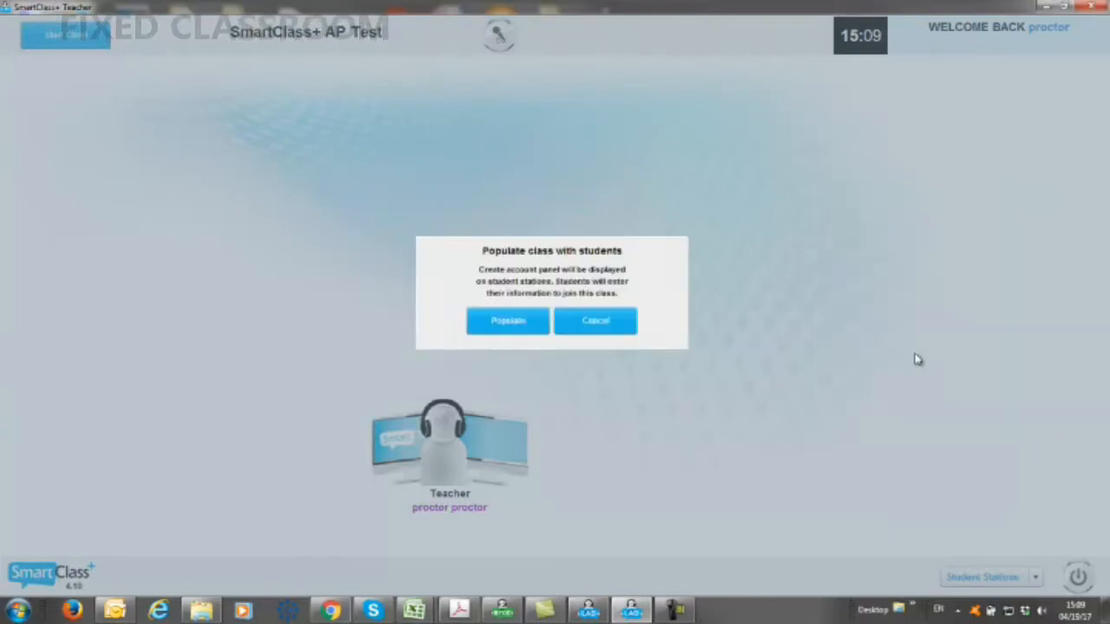
pyautogui.click(507, 320)
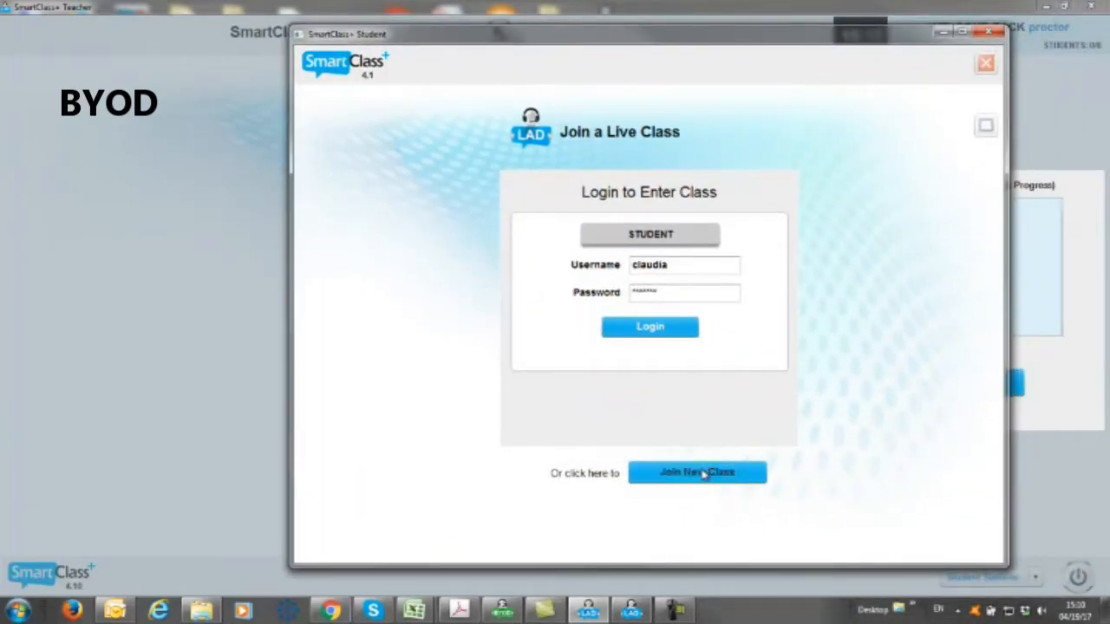
# Join the Polish AP 2017 class with join code 994.
pyautogui.click(697, 473)
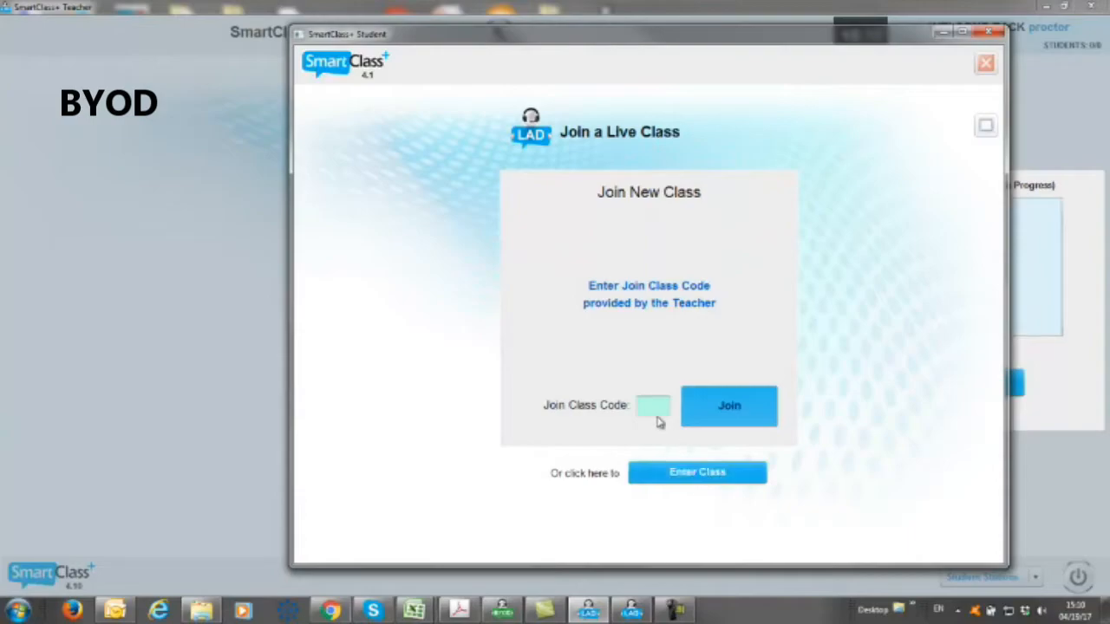
pyautogui.write('9')
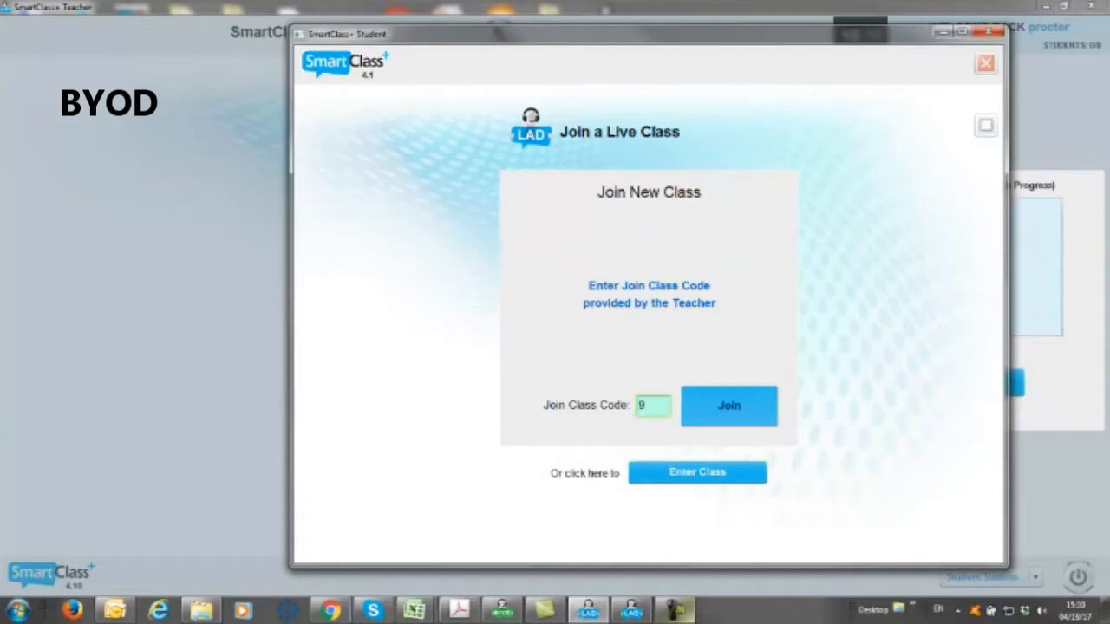
pyautogui.write('94')
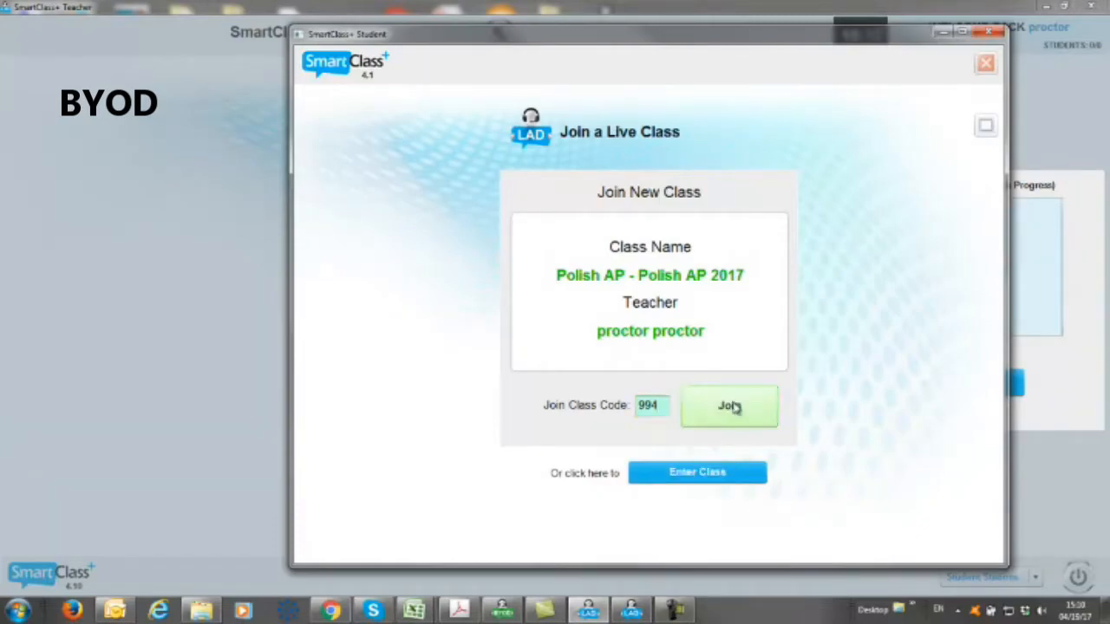
pyautogui.click(729, 406)
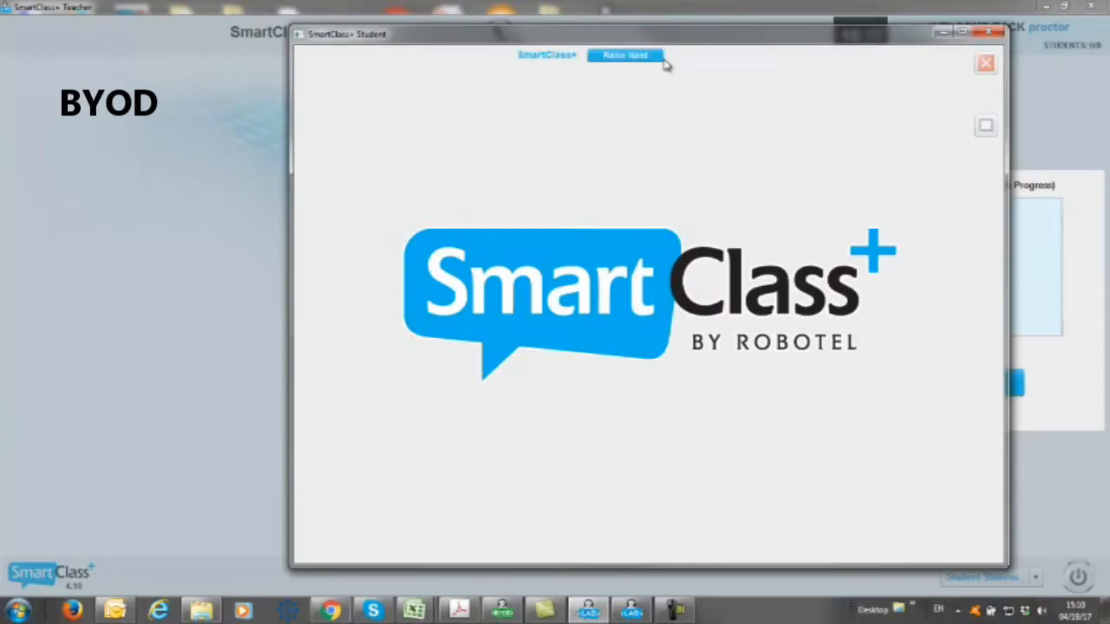
pyautogui.click(624, 55)
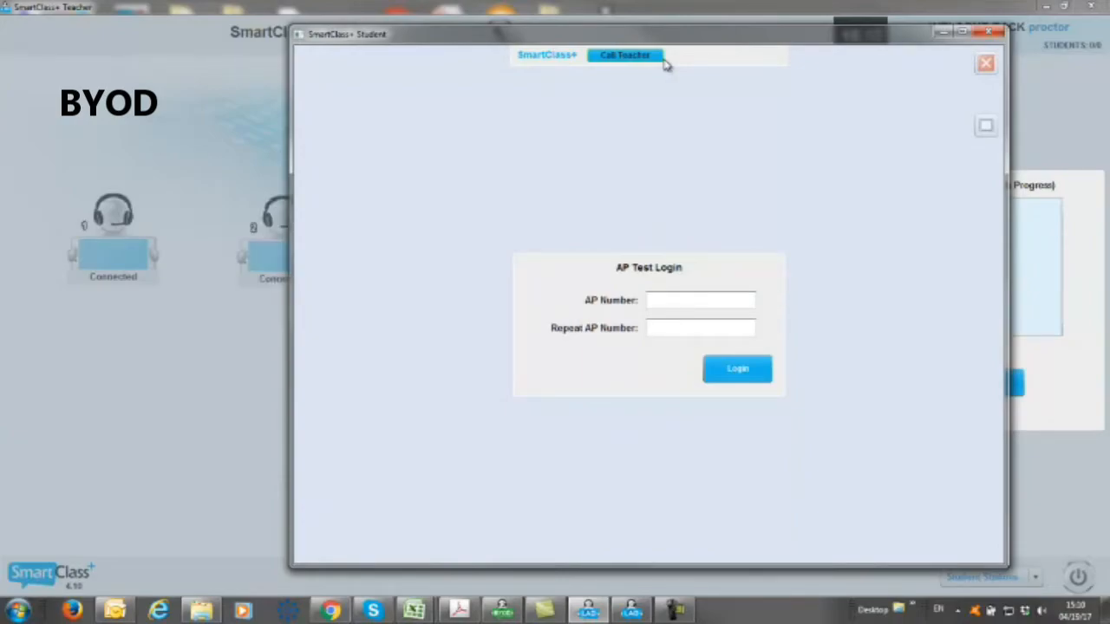
pyautogui.click(701, 300)
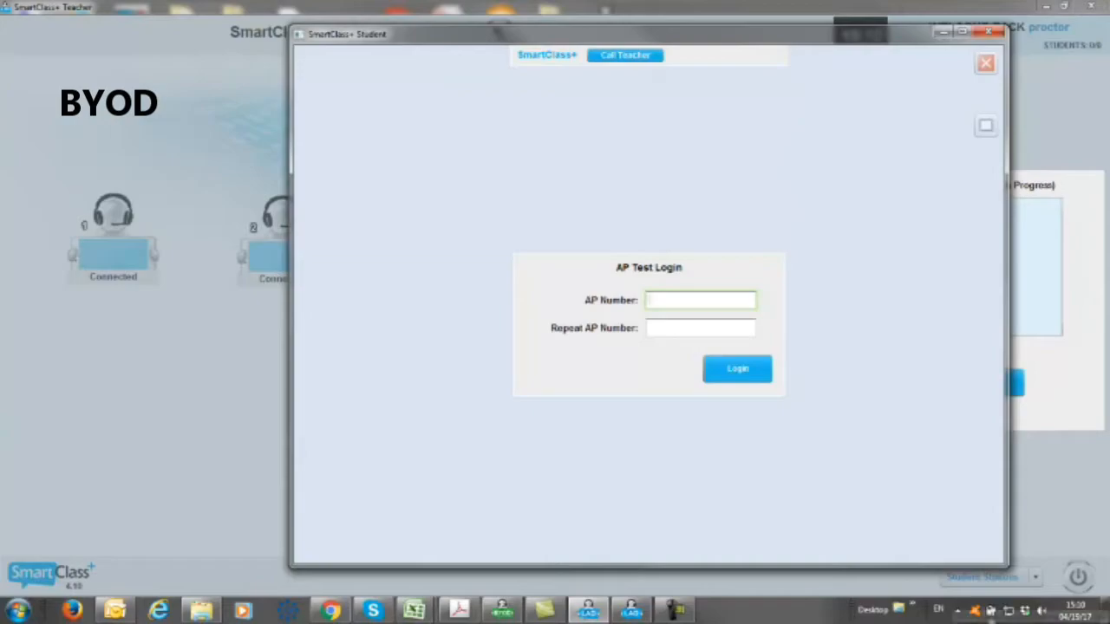
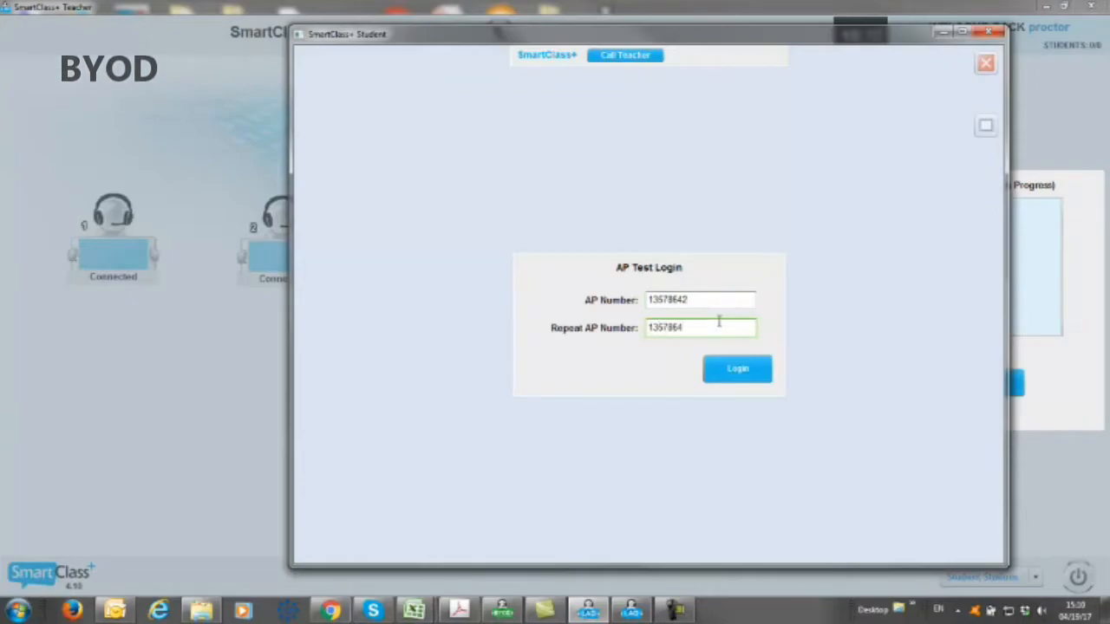
pyautogui.click(736, 367)
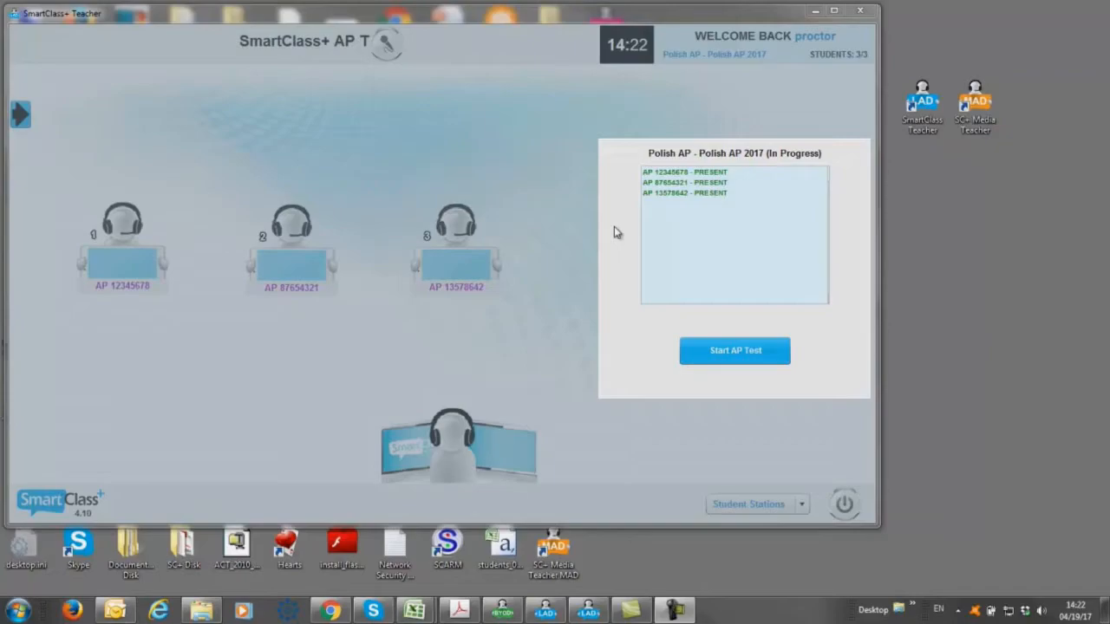
# Start the AP test and switch the activity to Listening/Writing.
pyautogui.click(735, 350)
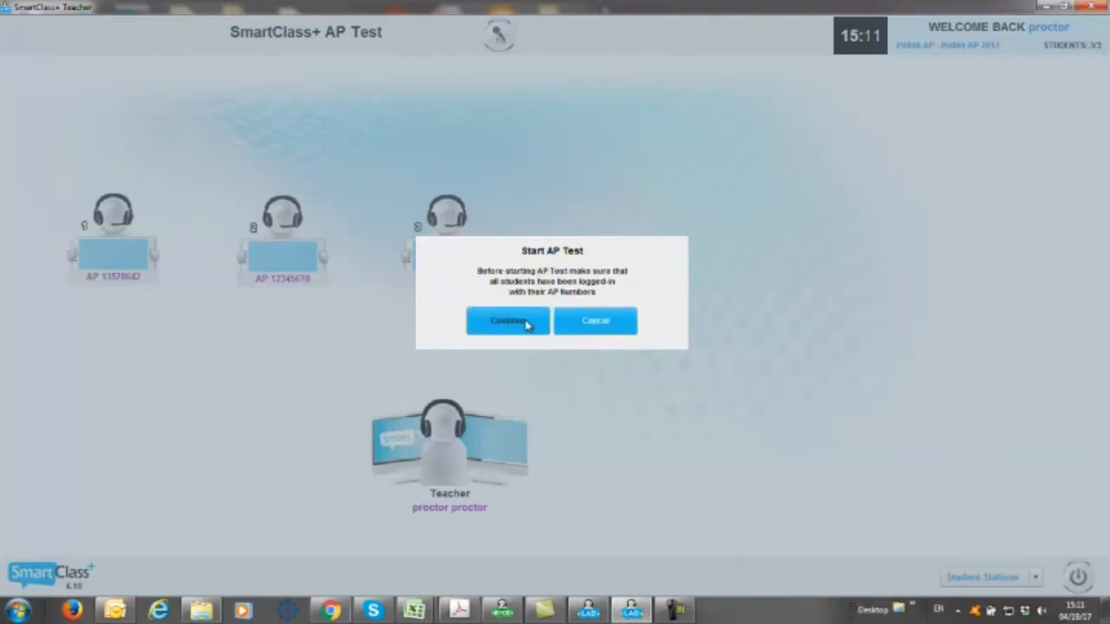
pyautogui.click(507, 320)
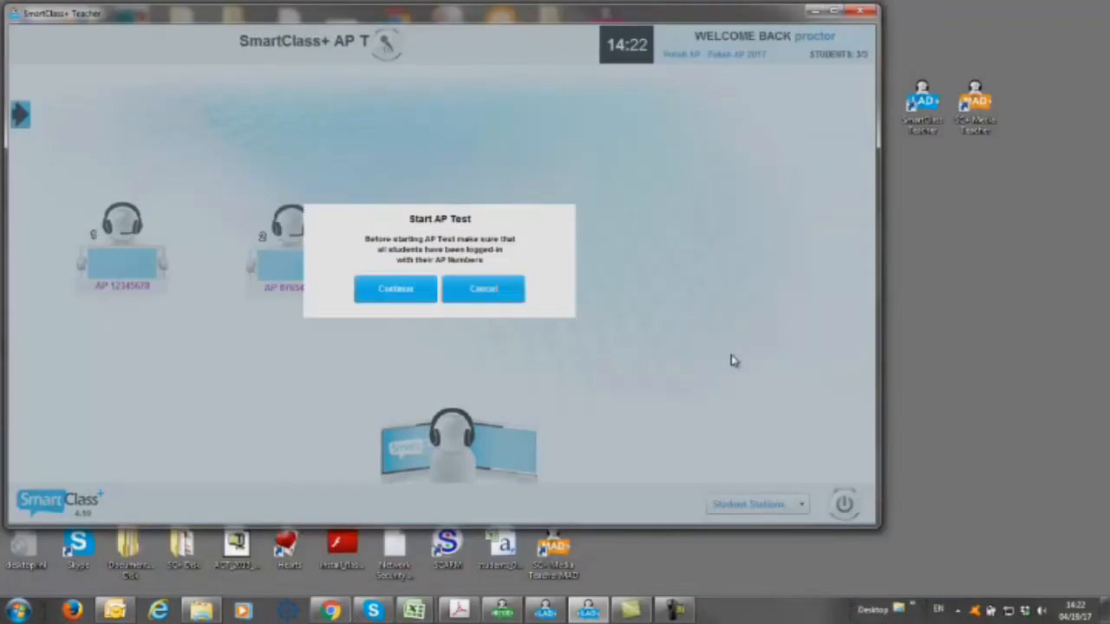
pyautogui.moveTo(607, 275)
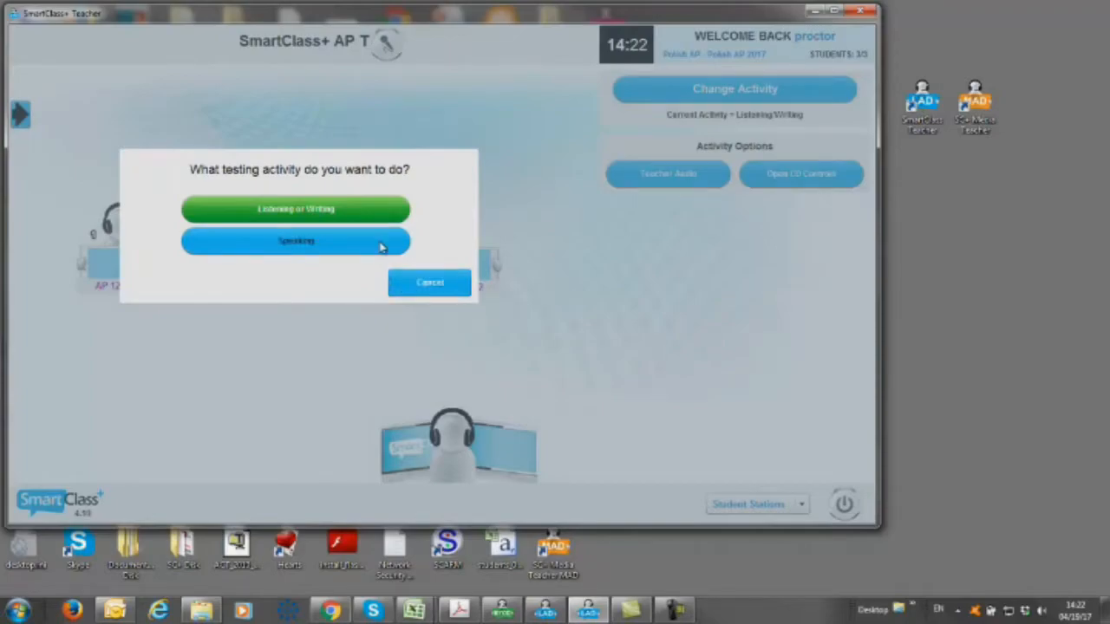
pyautogui.moveTo(373, 210)
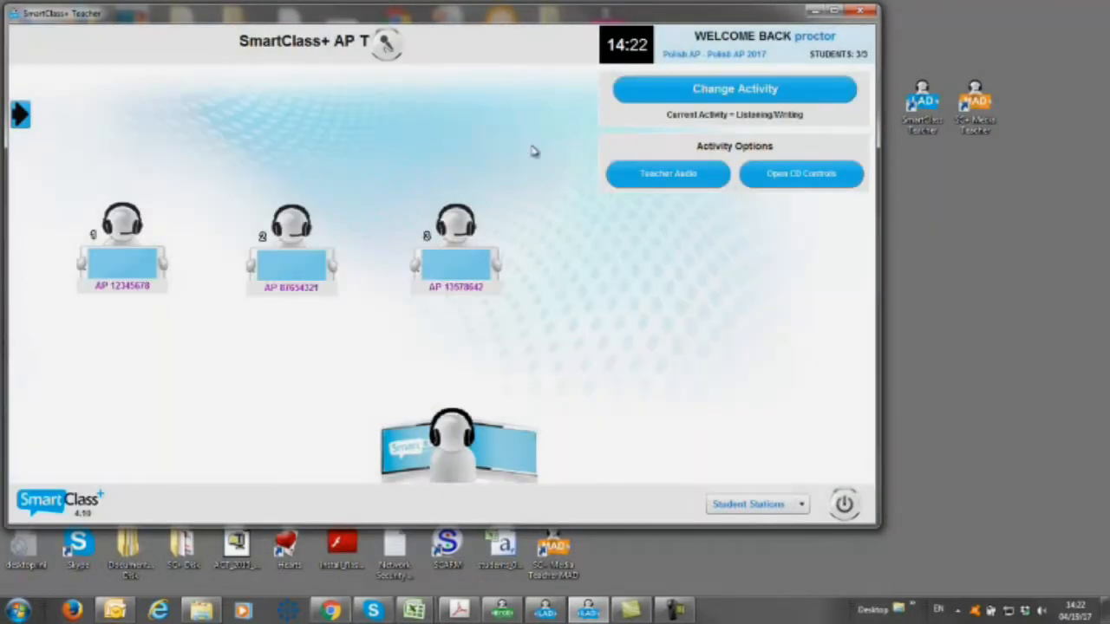
pyautogui.click(733, 88)
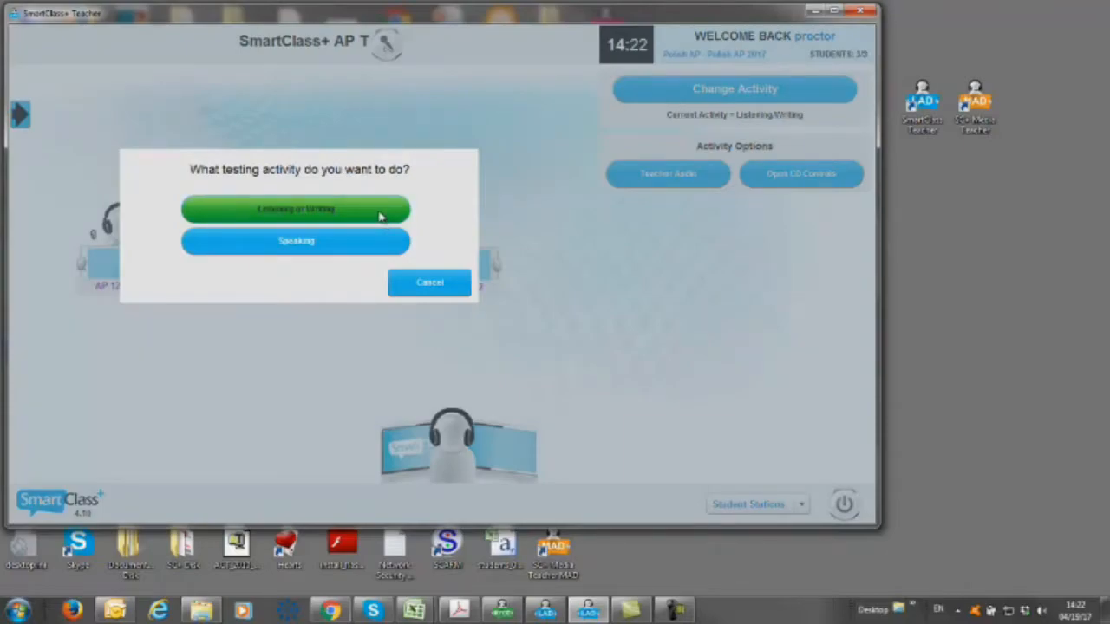
pyautogui.click(296, 209)
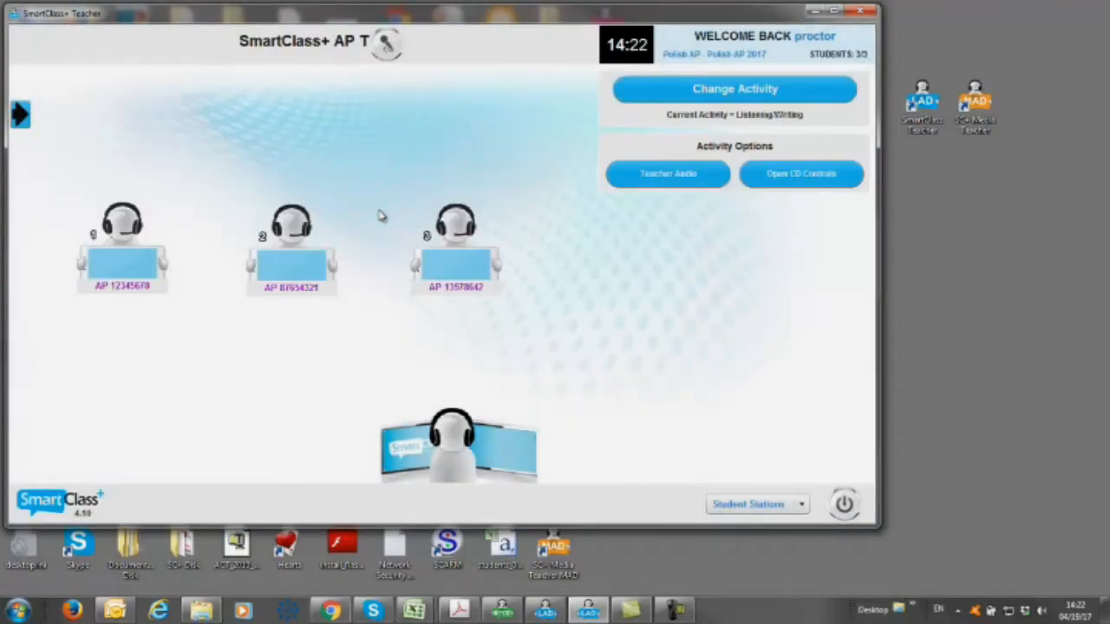
pyautogui.moveTo(827, 295)
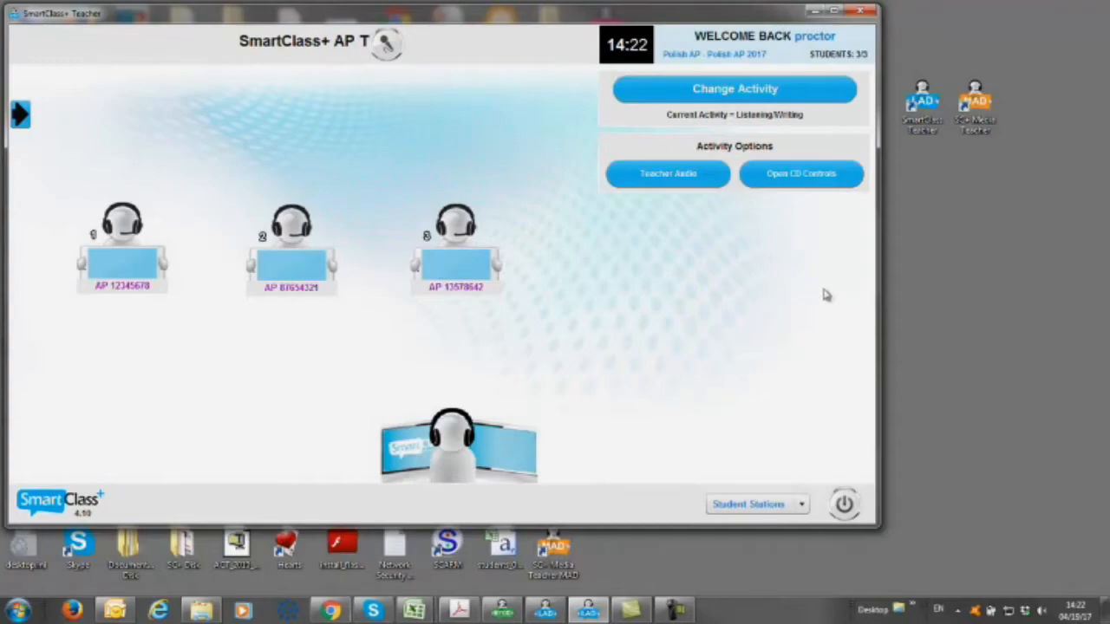
pyautogui.moveTo(878, 527)
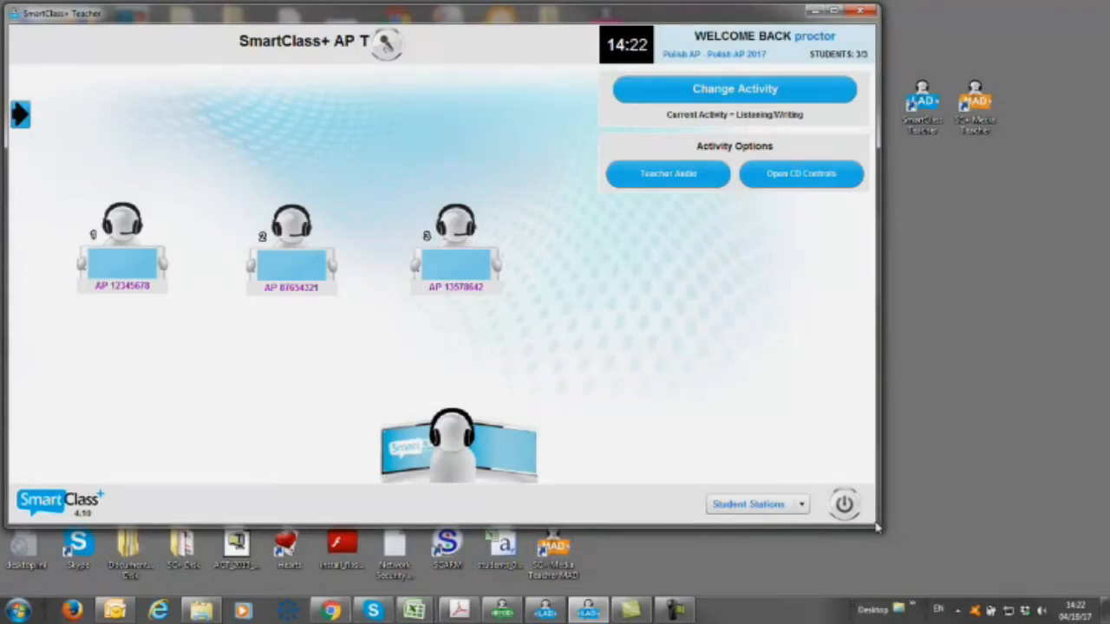
pyautogui.moveTo(850, 54)
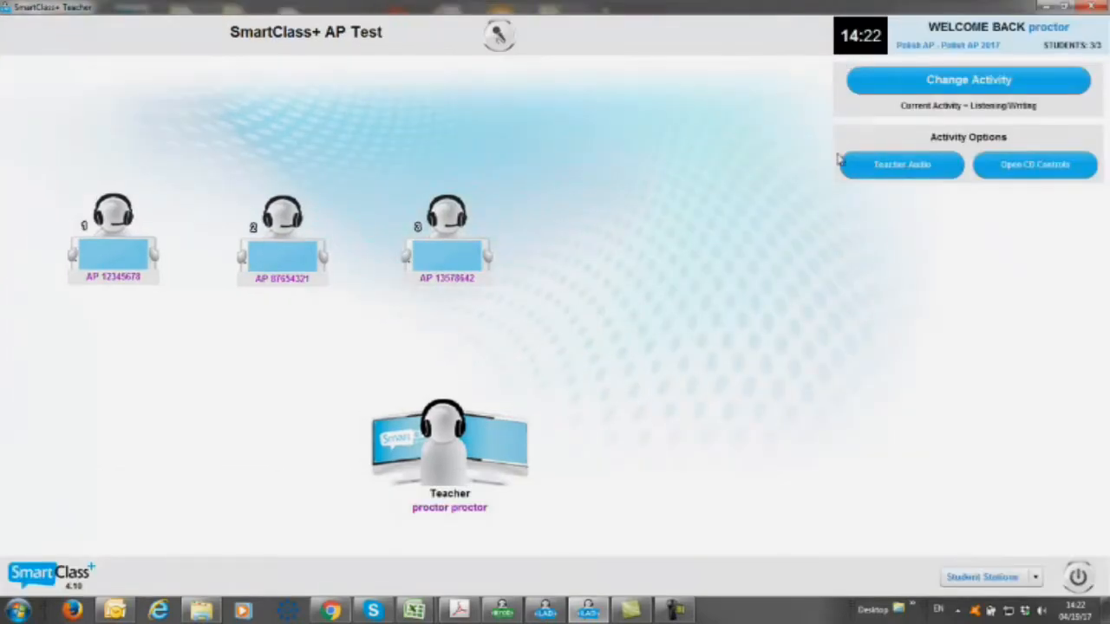
pyautogui.moveTo(895, 212)
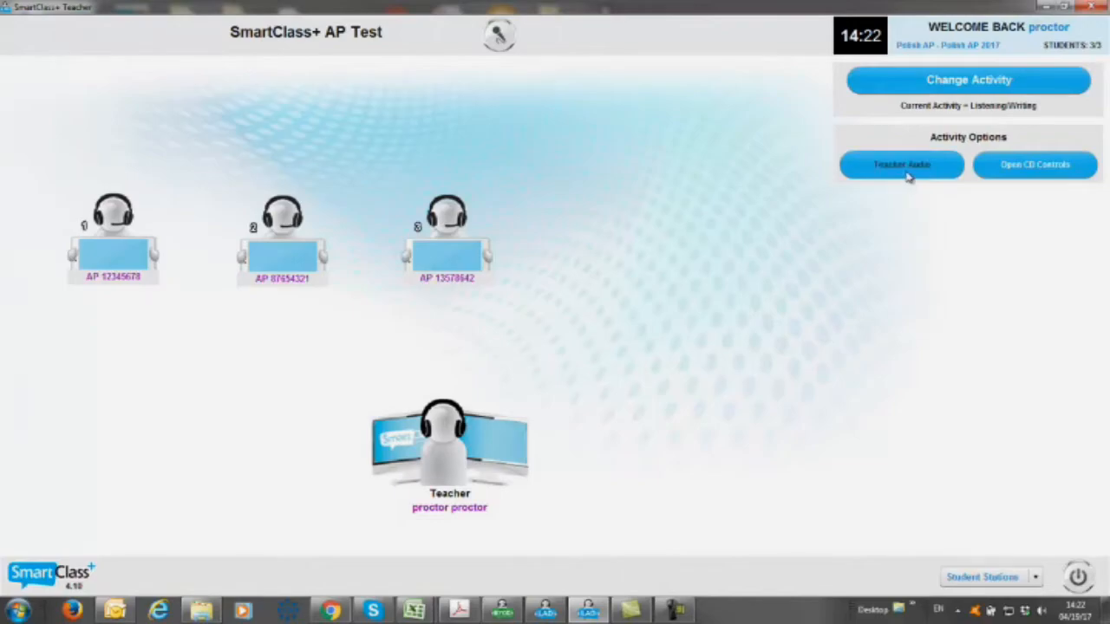
# Turn on teacher audio for all three student stations and show the CD player controls.
pyautogui.click(901, 165)
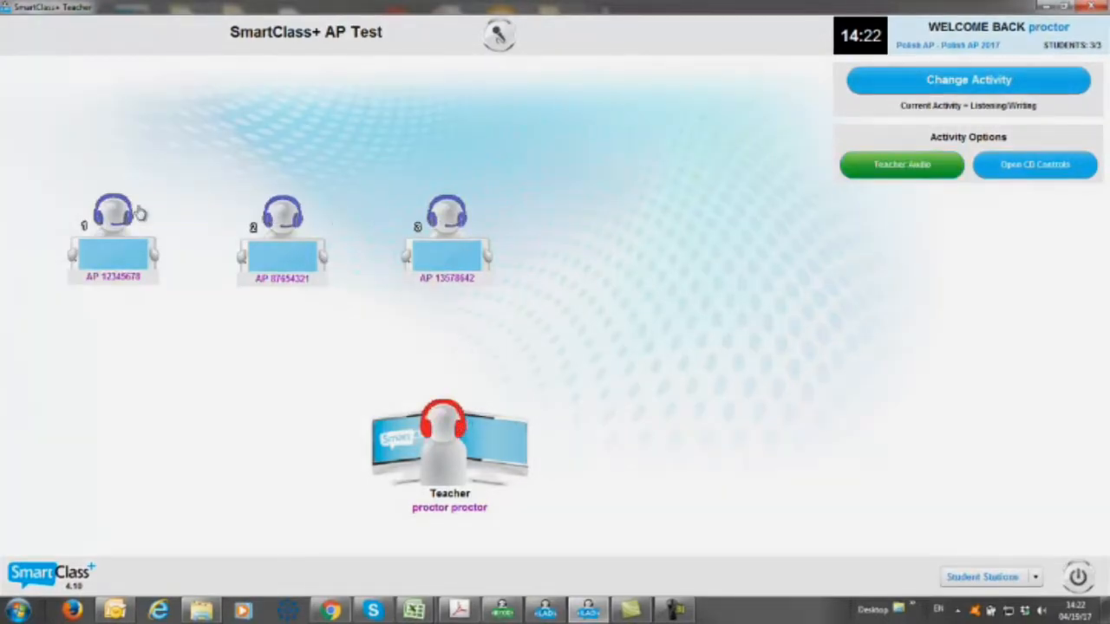
pyautogui.moveTo(756, 250)
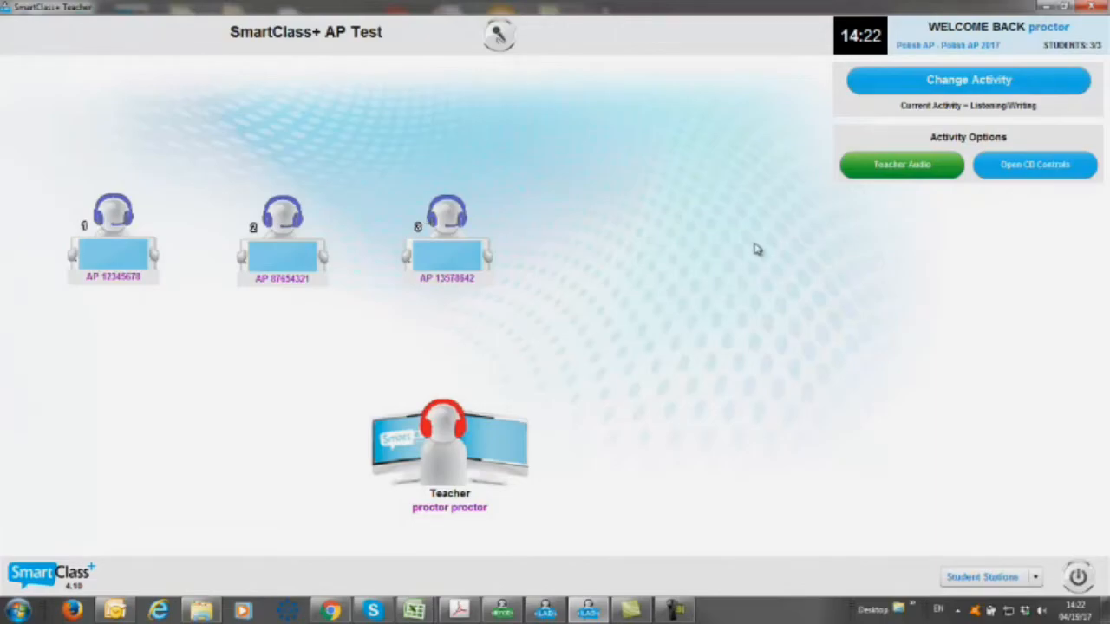
pyautogui.moveTo(1027, 196)
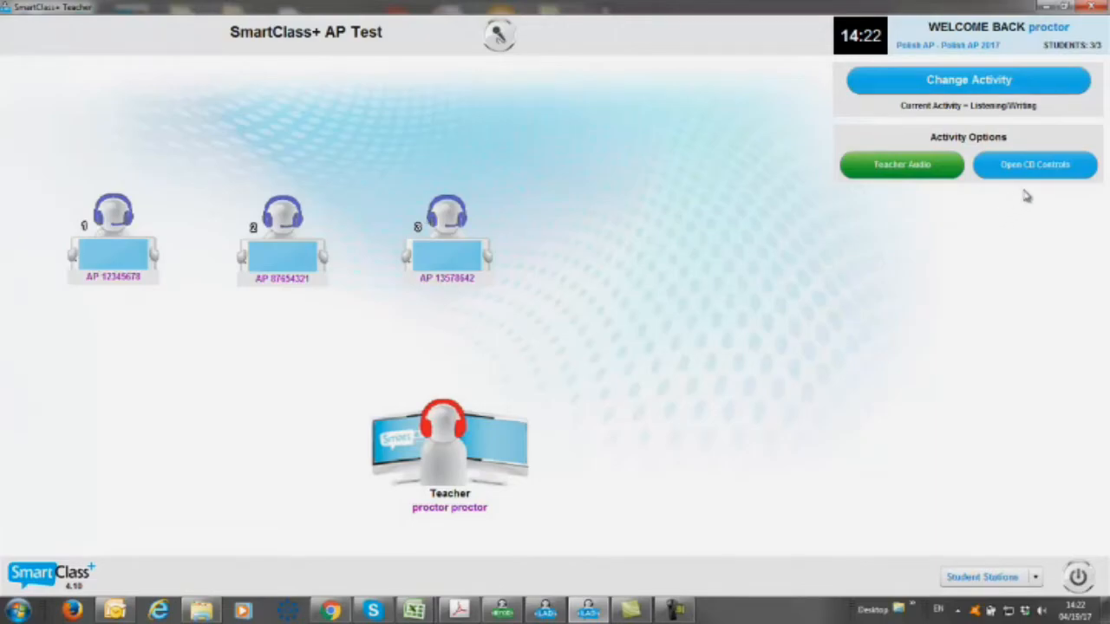
pyautogui.click(1034, 165)
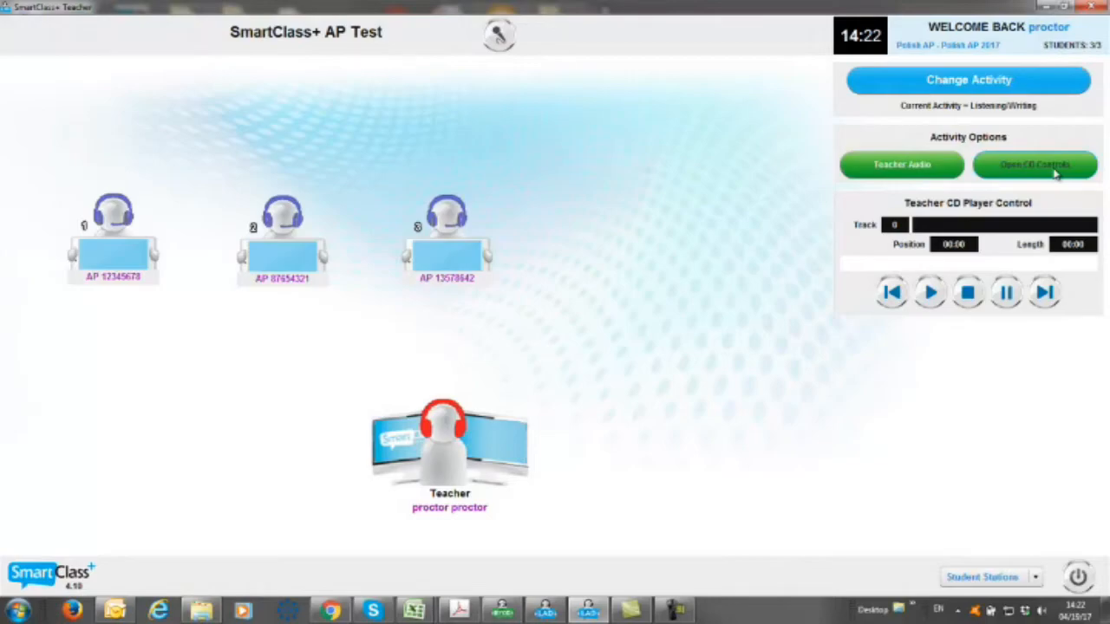
# Re-enable teacher audio for the students' headsets and reopen the CD player controls.
pyautogui.click(1035, 165)
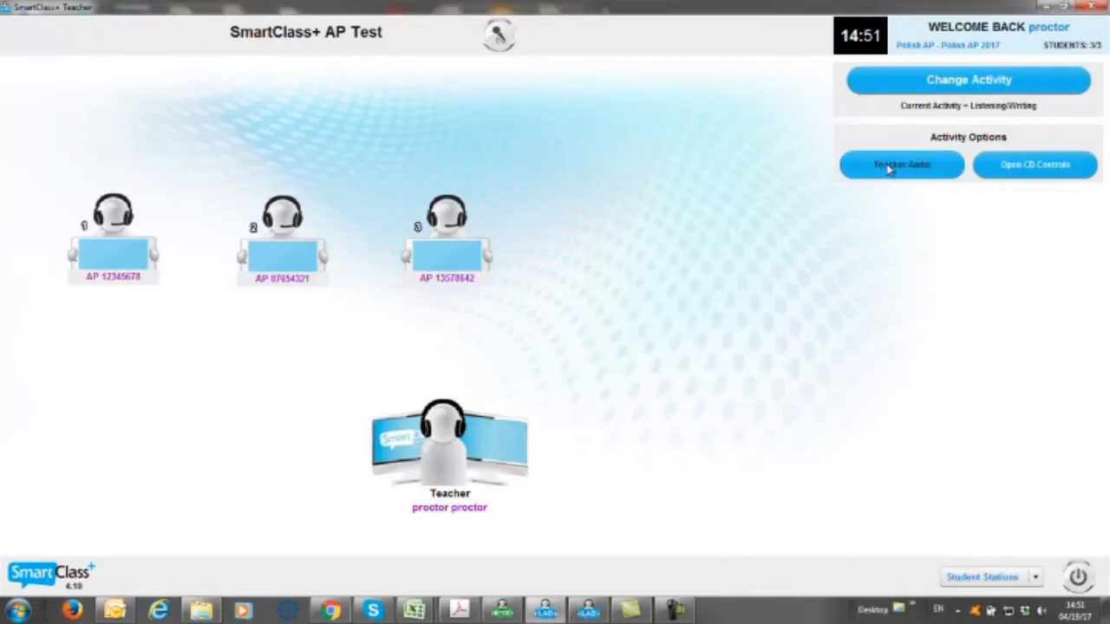
pyautogui.click(901, 165)
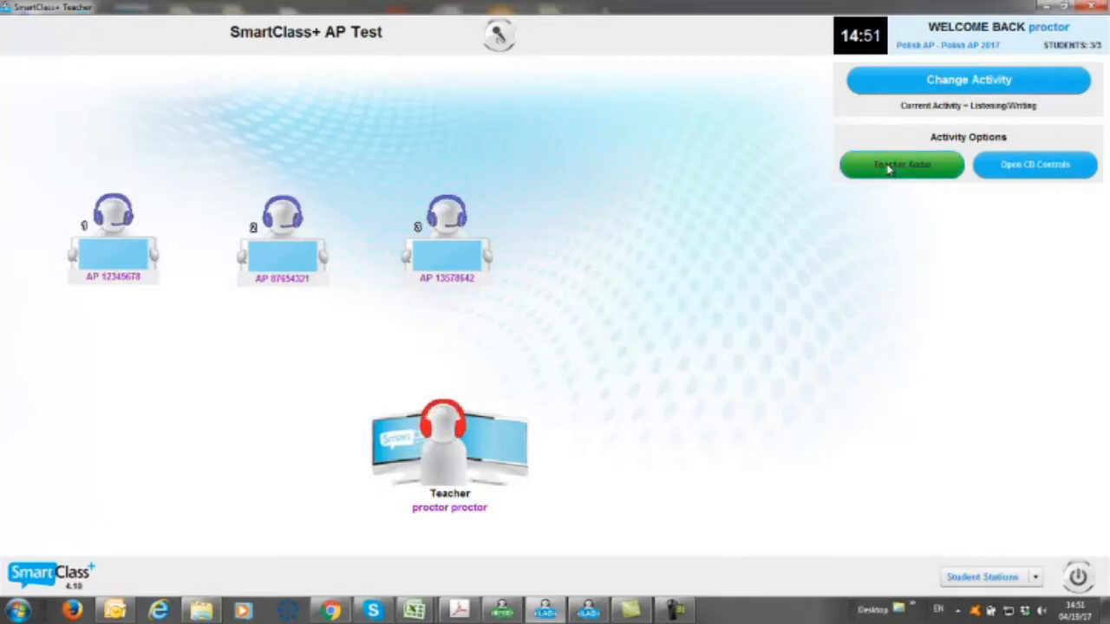
pyautogui.click(1033, 165)
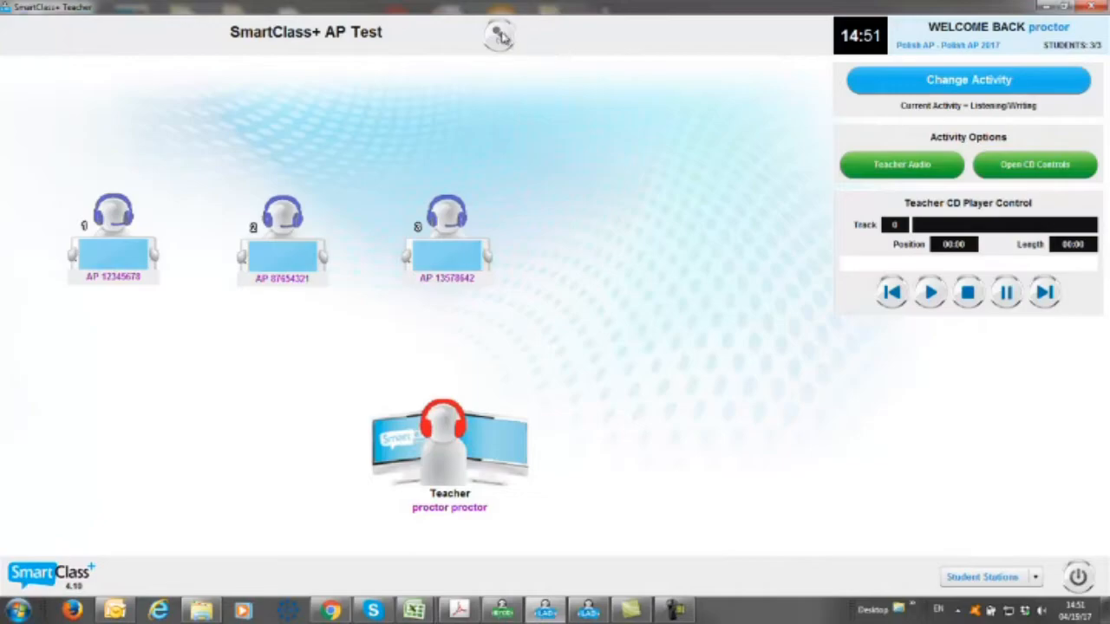
pyautogui.click(499, 35)
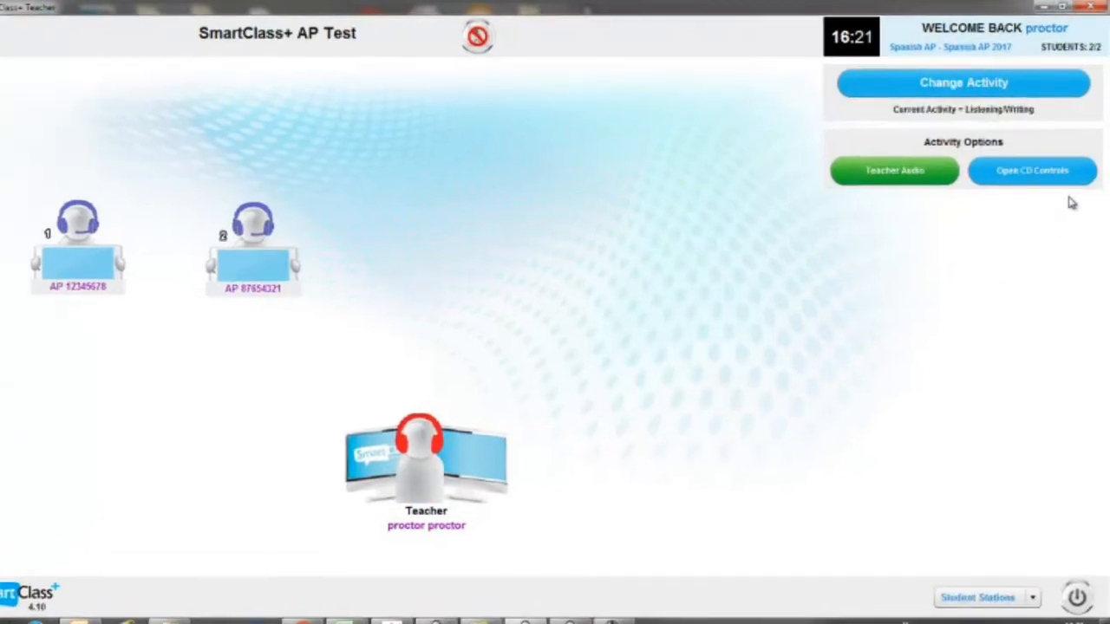
# Play track 01 from the Teacher CD Player Control, then stop playback.
pyautogui.click(1032, 170)
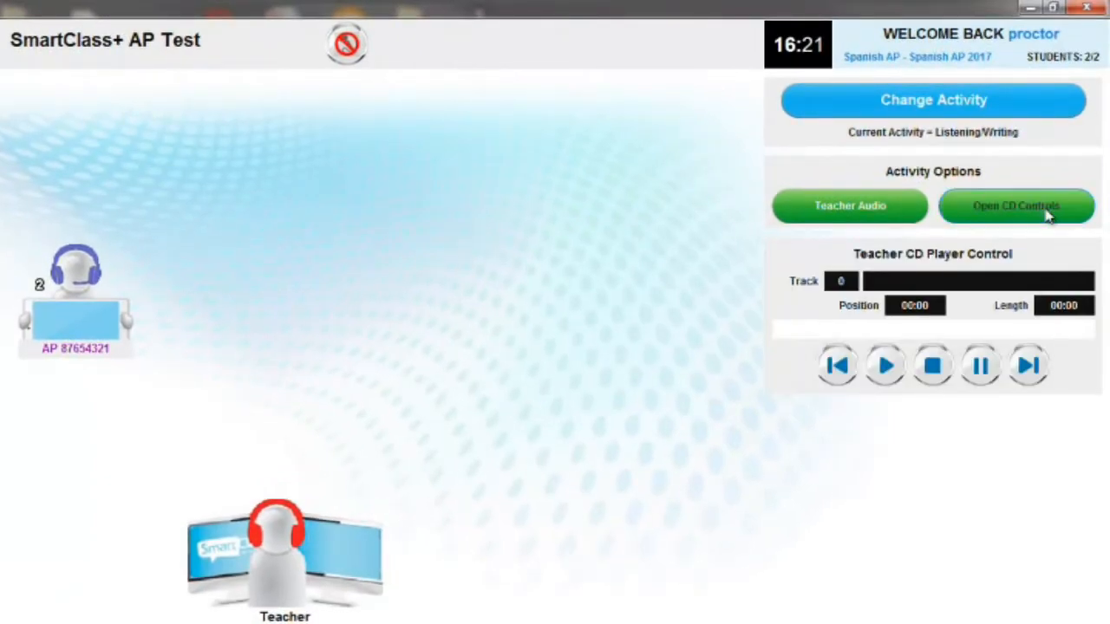
pyautogui.click(1016, 206)
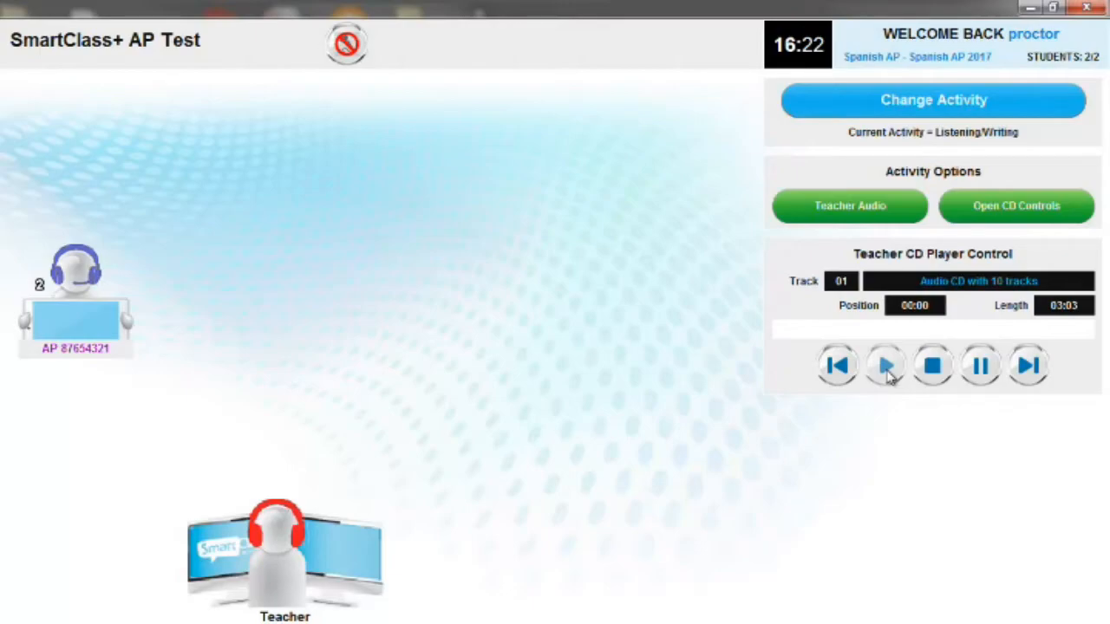
pyautogui.click(885, 365)
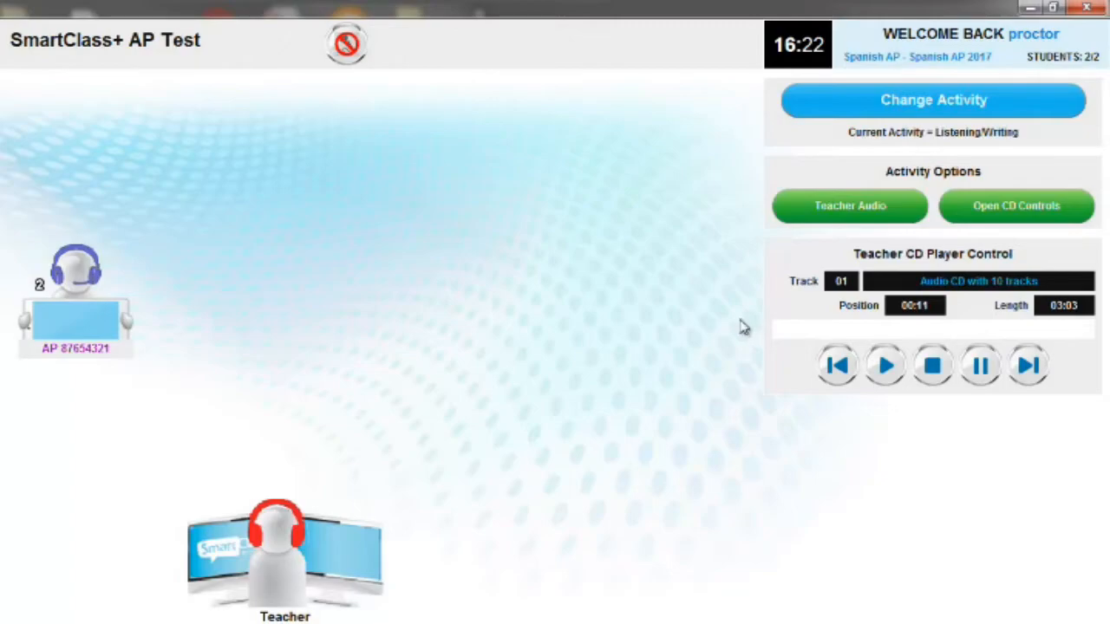
pyautogui.moveTo(950, 420)
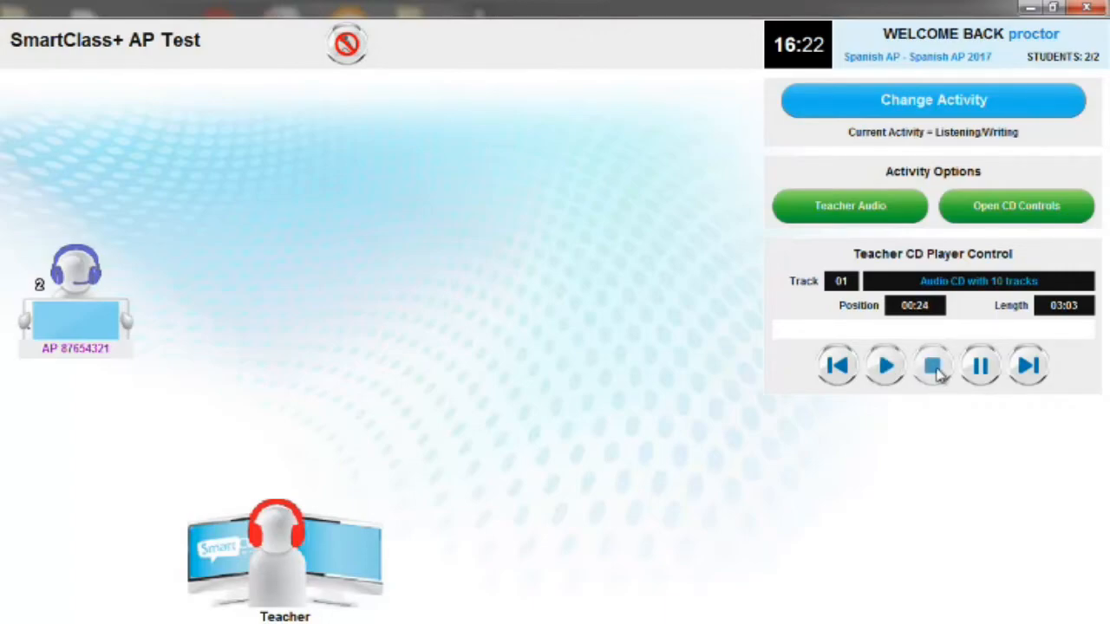
pyautogui.click(932, 365)
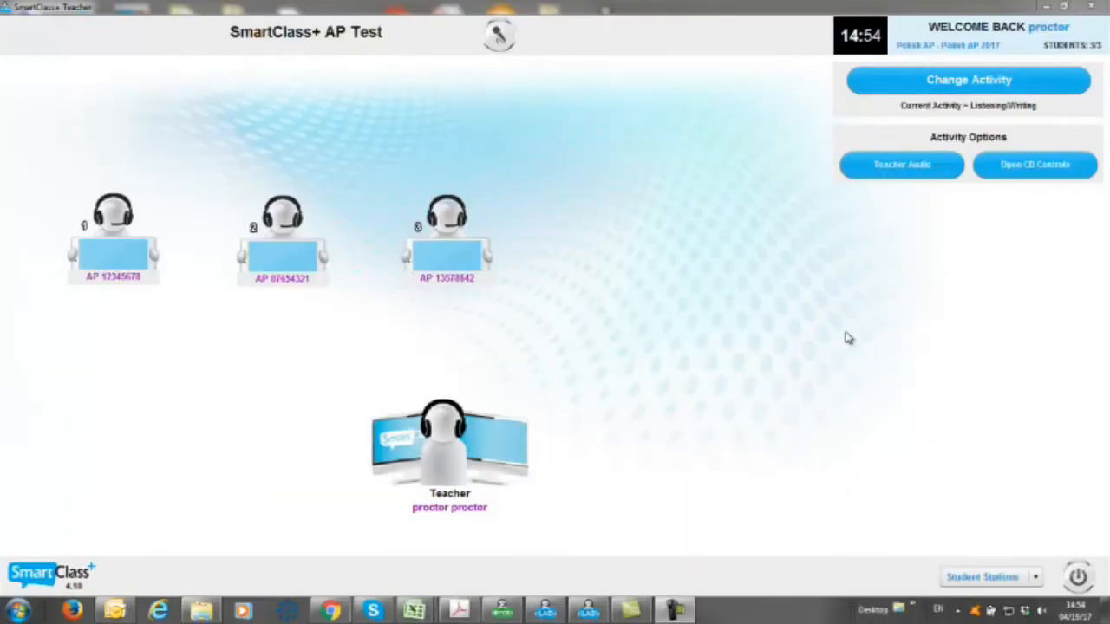
# Switch the activity to Speaking, enable teacher audio, and show the CD player controls.
pyautogui.click(968, 79)
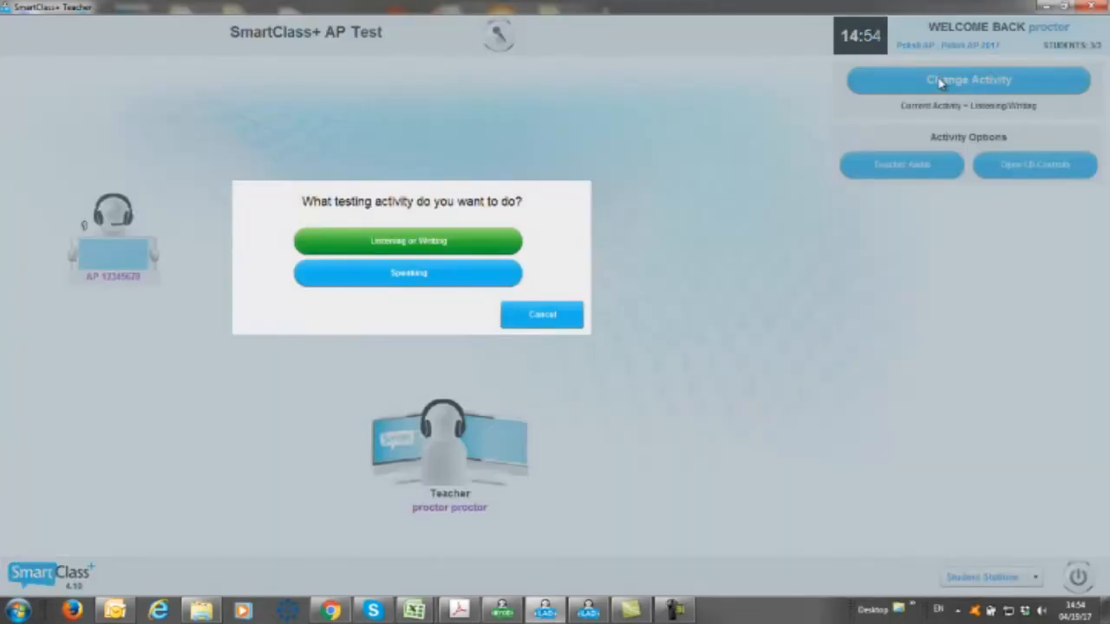
pyautogui.moveTo(408, 273)
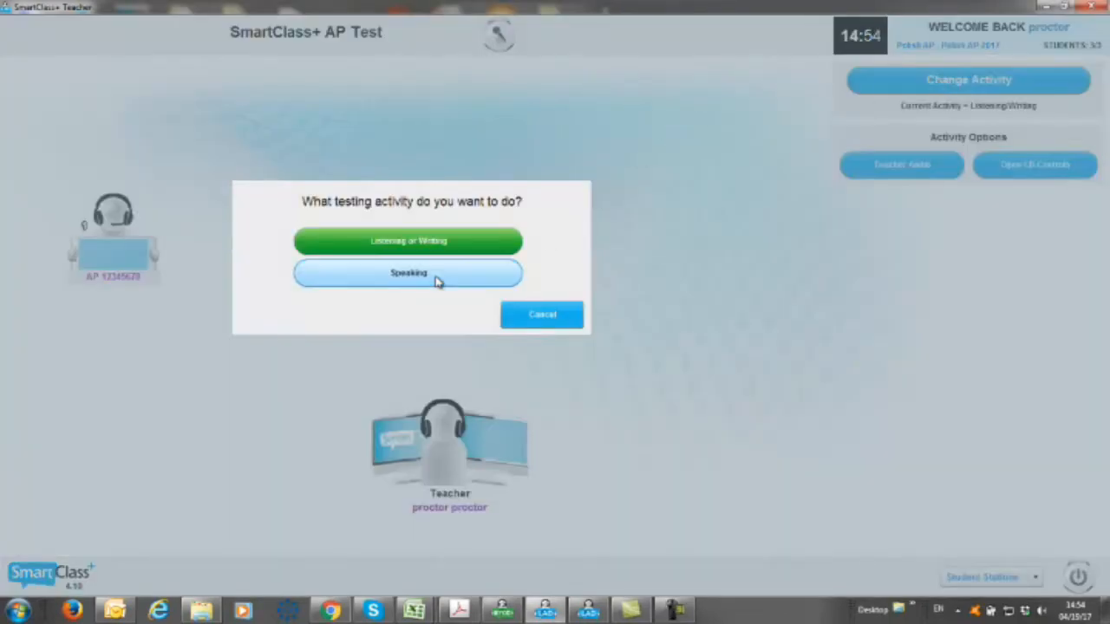
pyautogui.click(408, 272)
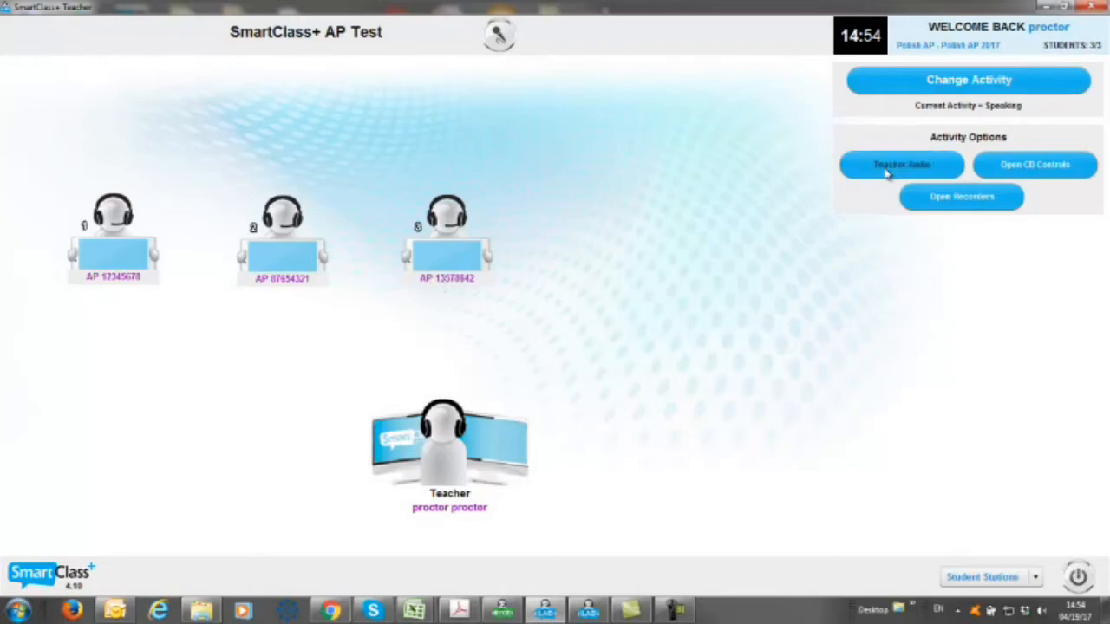
pyautogui.click(902, 165)
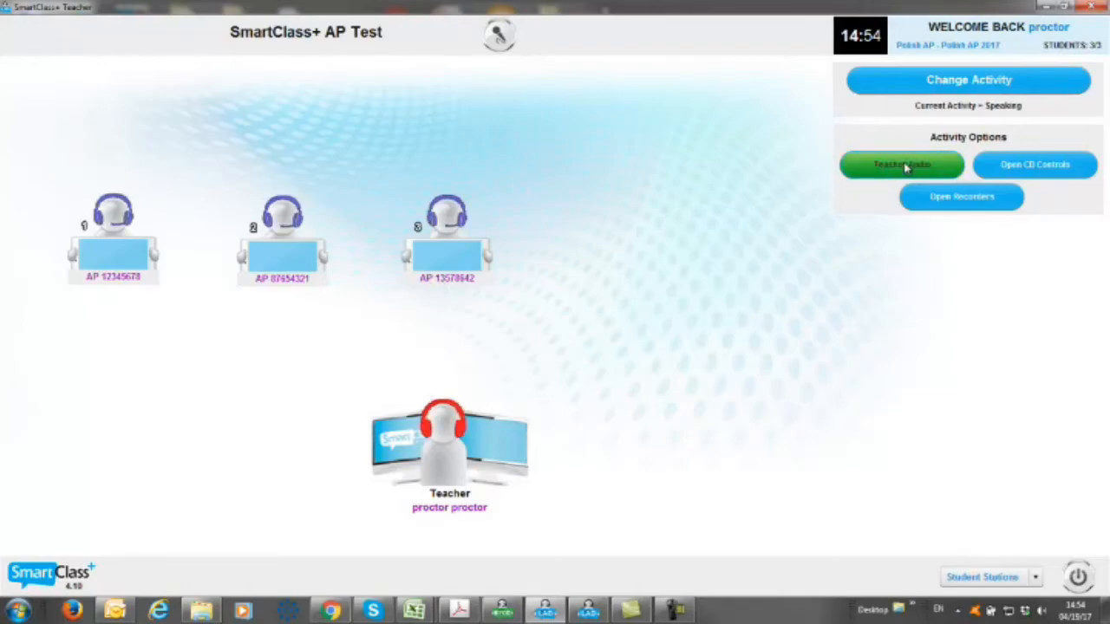
pyautogui.click(1035, 164)
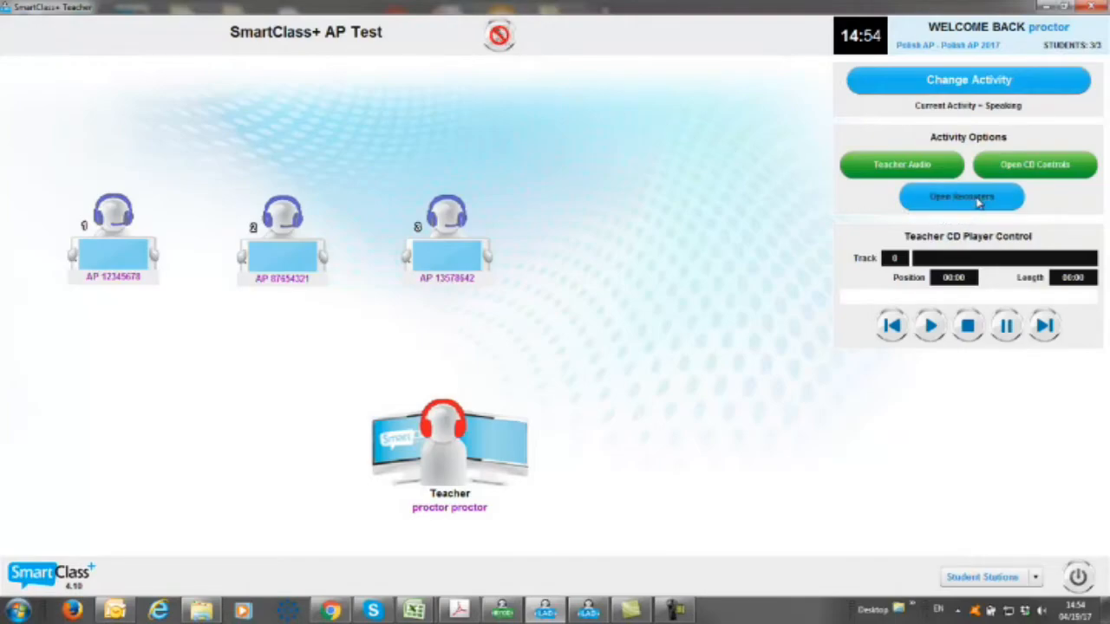
# Open the Student Recorder Control and start a Speaking recording on every station.
pyautogui.click(961, 197)
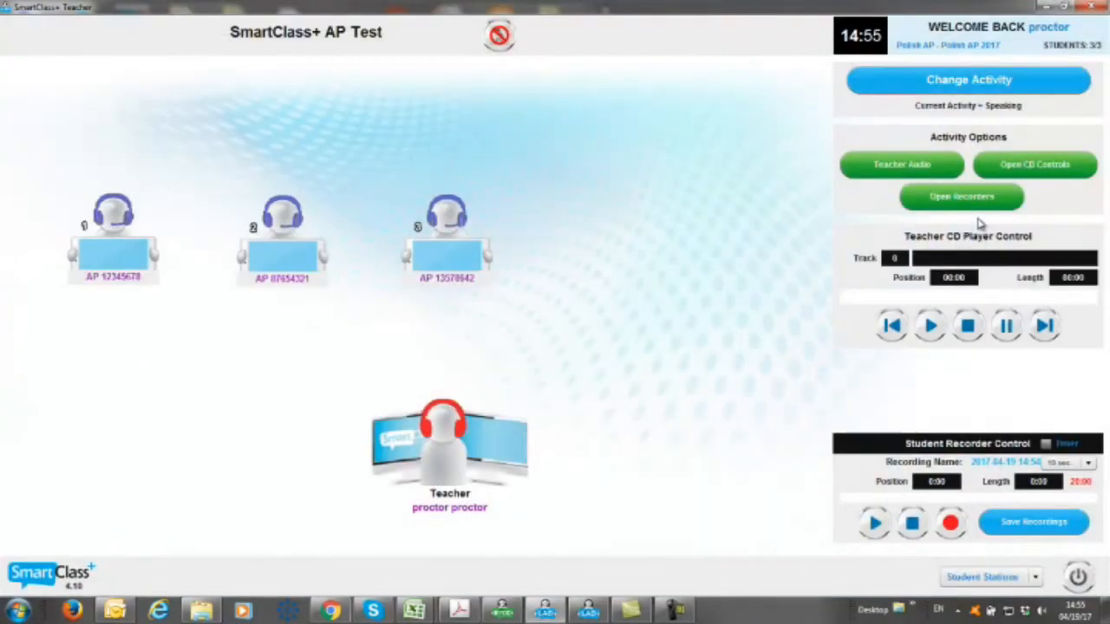
pyautogui.moveTo(751, 388)
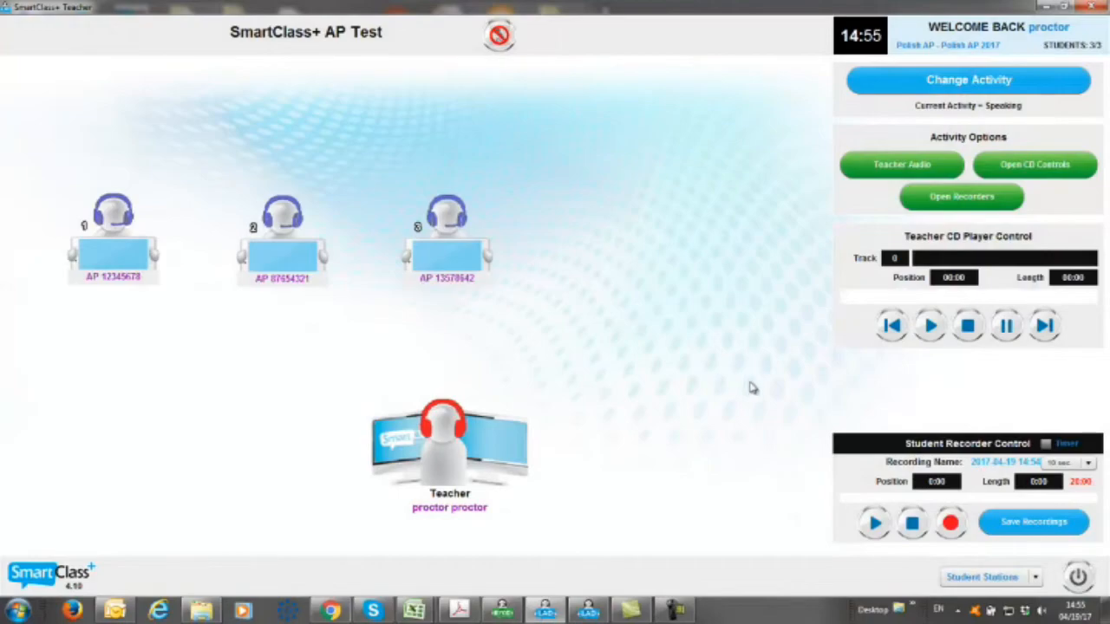
pyautogui.moveTo(887, 442)
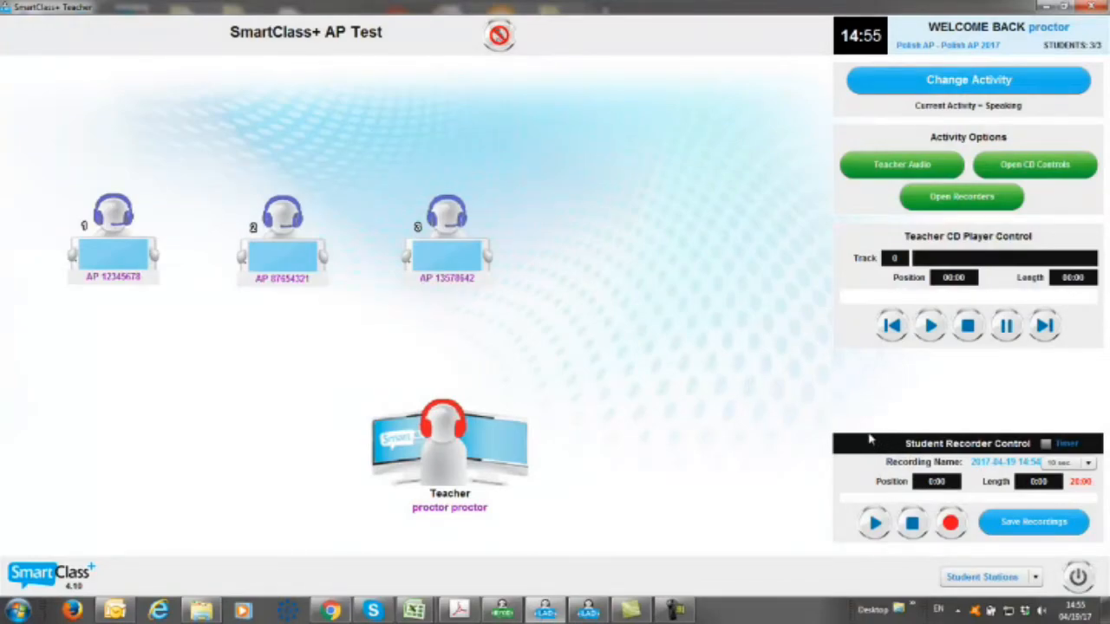
pyautogui.click(950, 522)
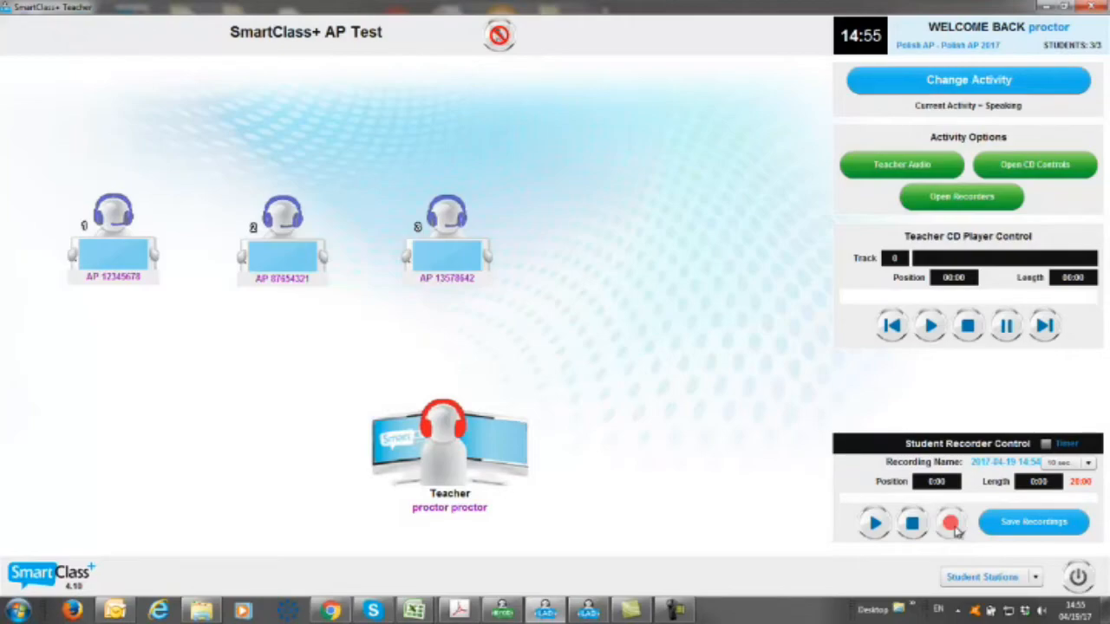
pyautogui.click(951, 523)
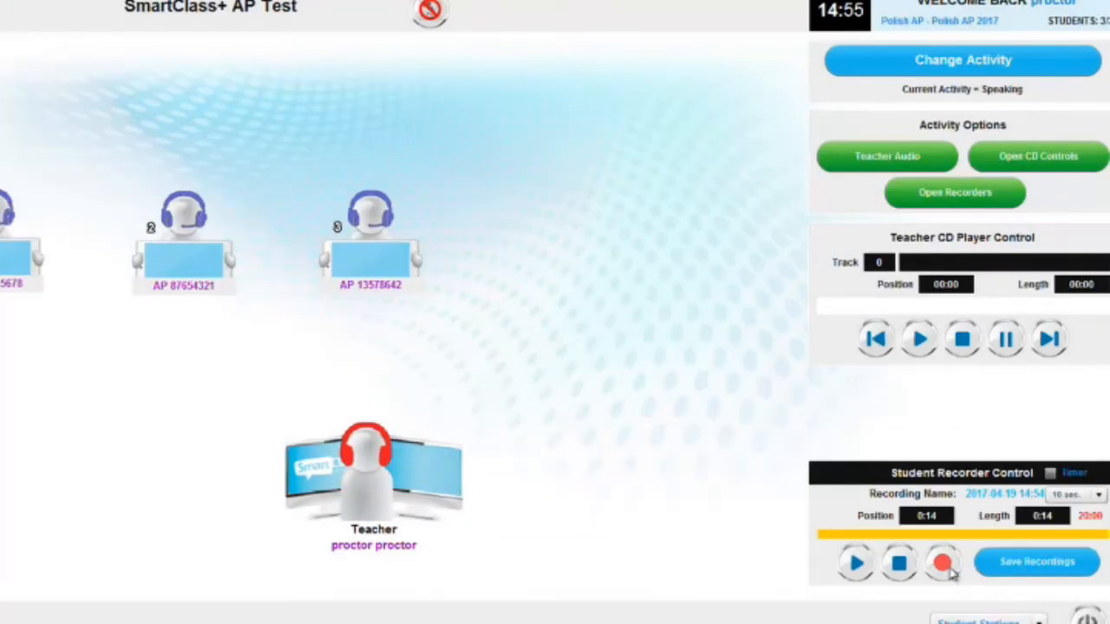
# After about 22 seconds, save the recordings from the Student Recorder Control.
pyautogui.click(942, 563)
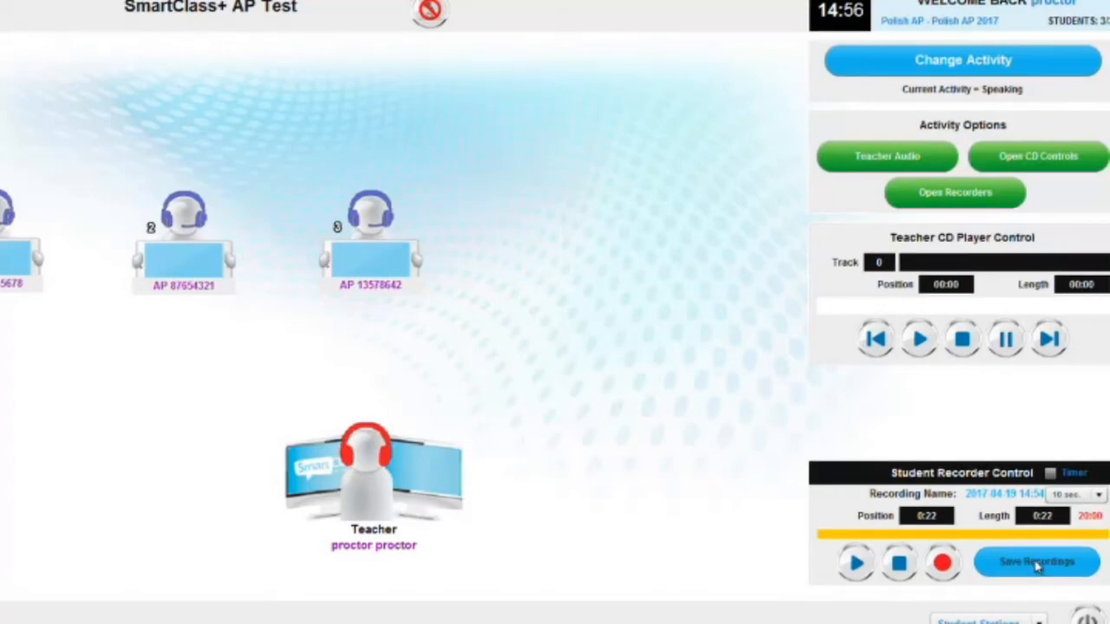
pyautogui.click(1036, 561)
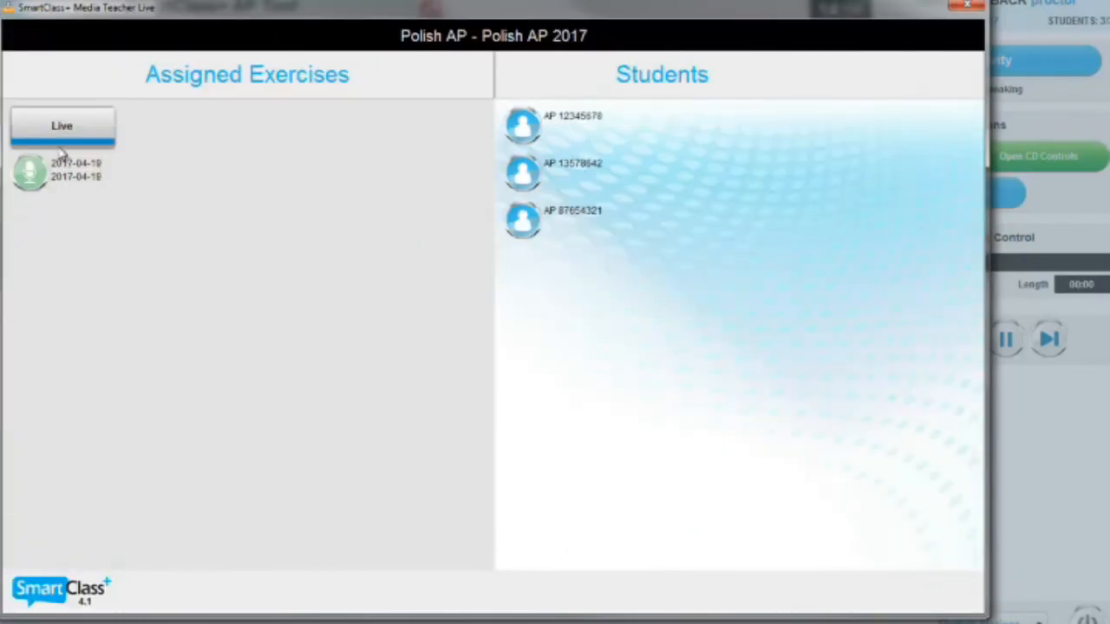
pyautogui.moveTo(59, 182)
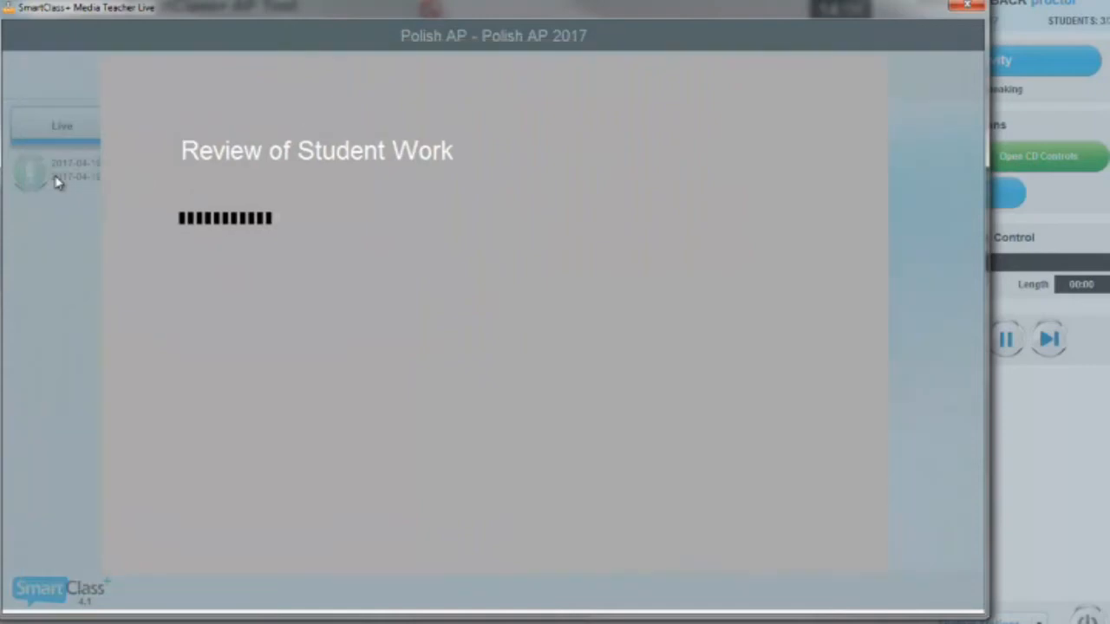
# Open the 2017-04-19 exercise from Assigned Exercises into Review of Student Work.
pyautogui.click(57, 169)
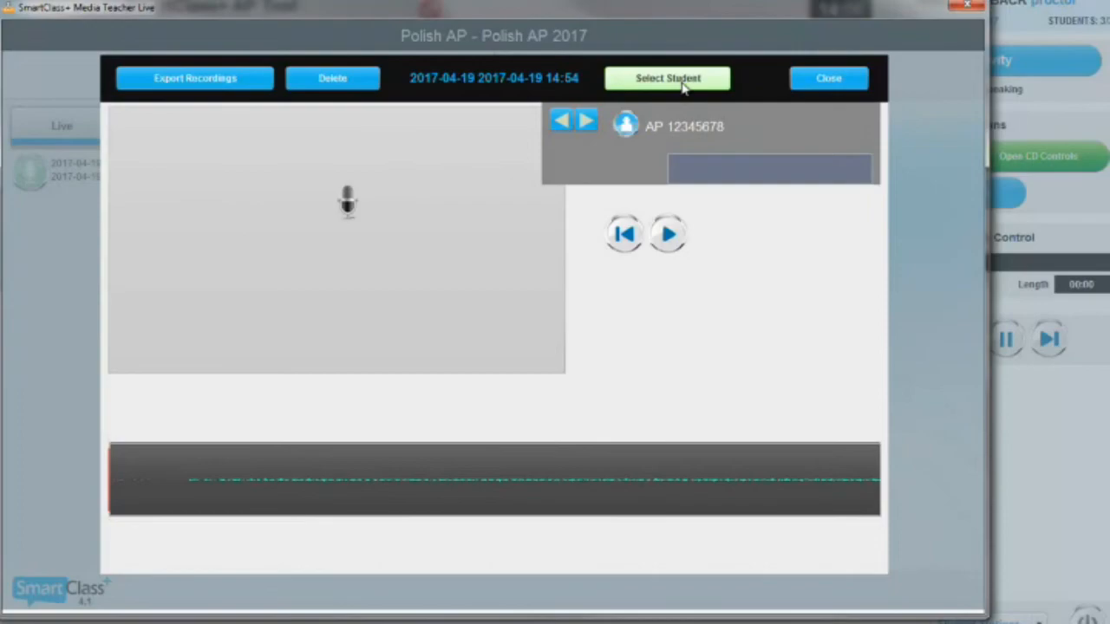
# Review the first student's recording, then step through to AP 87654321's recording.
pyautogui.click(667, 77)
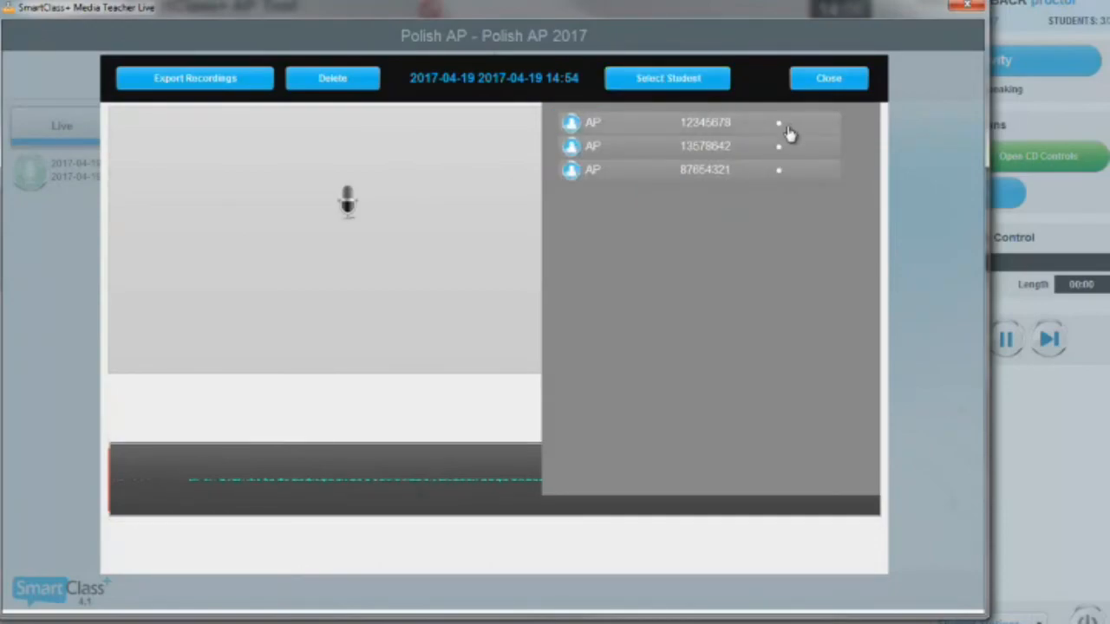
pyautogui.moveTo(787, 137)
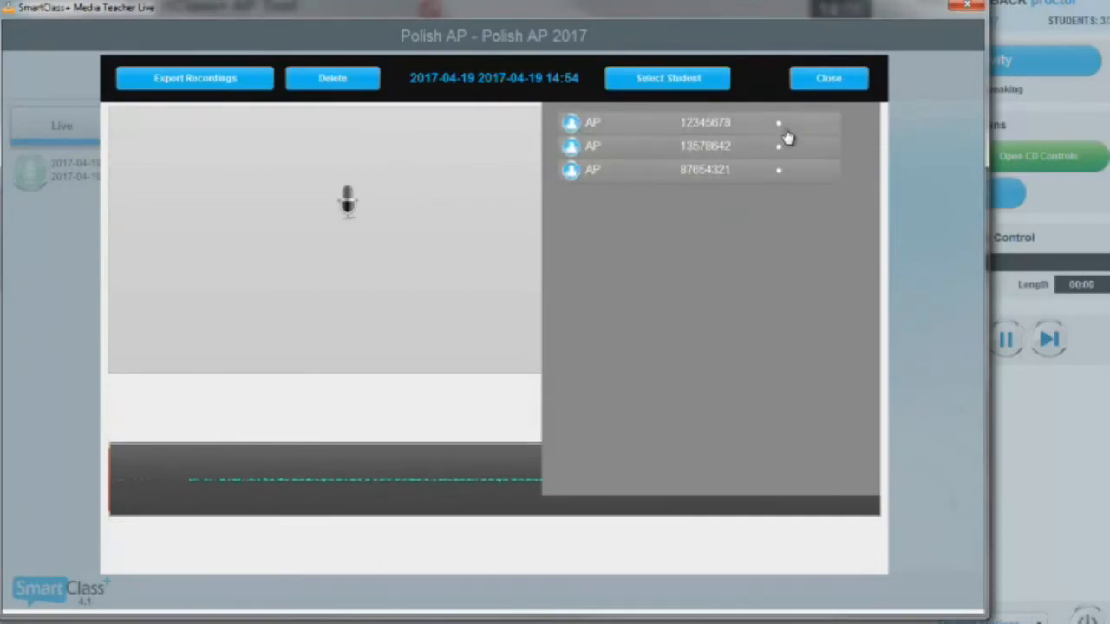
pyautogui.moveTo(751, 128)
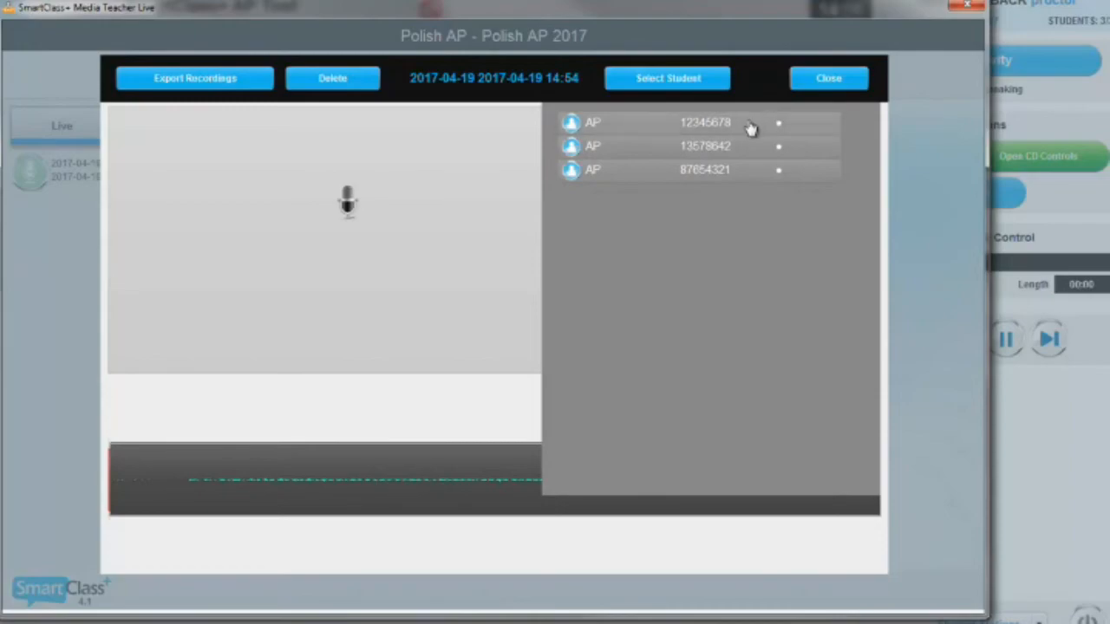
pyautogui.click(705, 122)
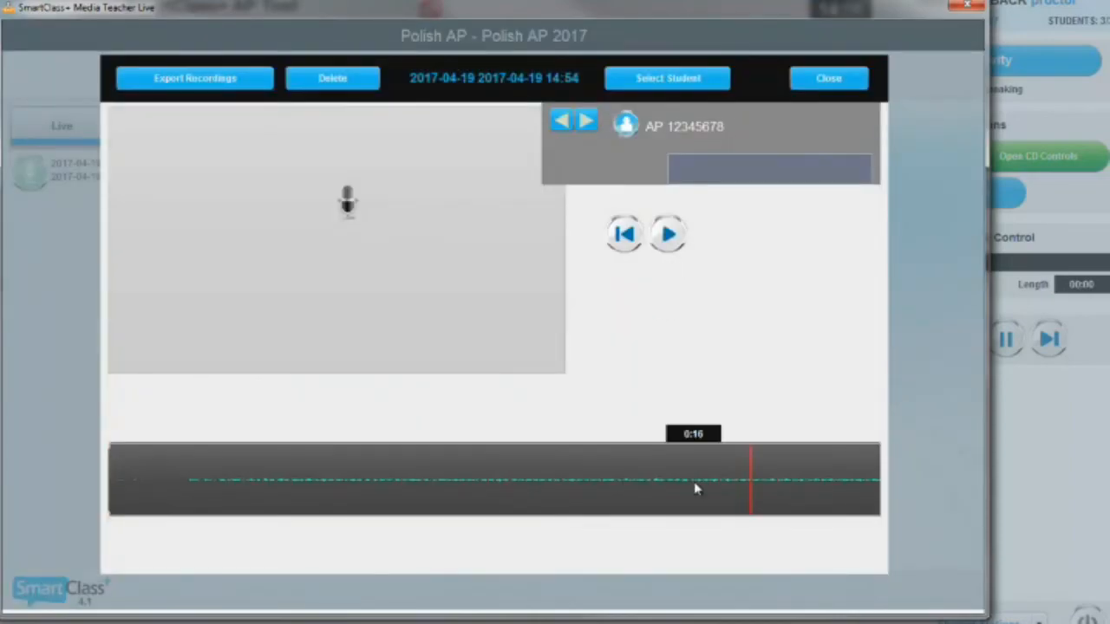
pyautogui.click(624, 234)
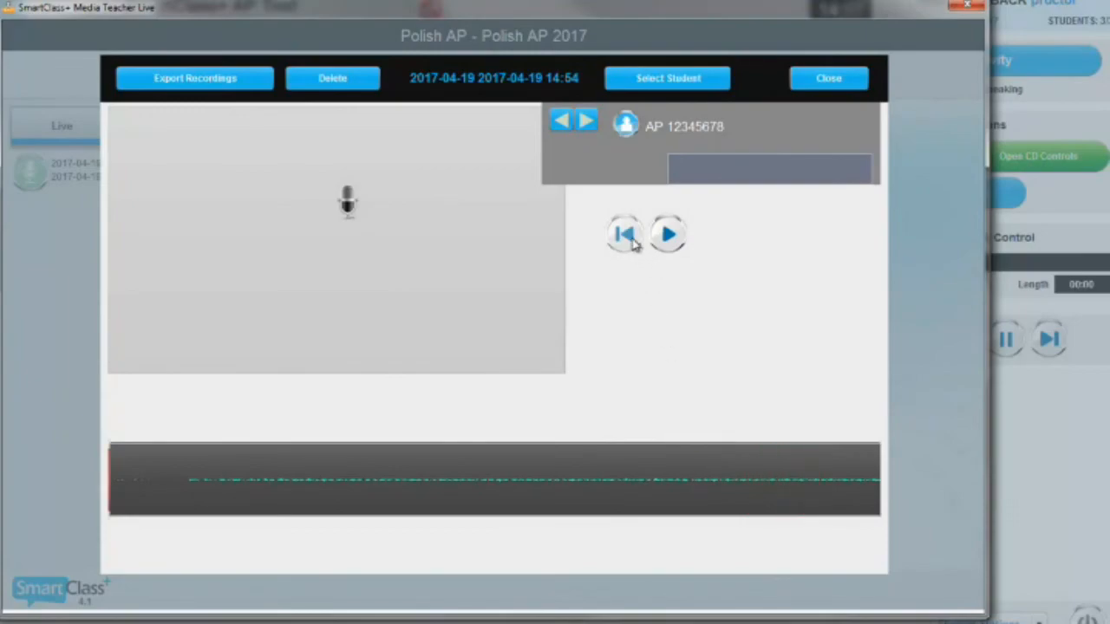
pyautogui.click(667, 77)
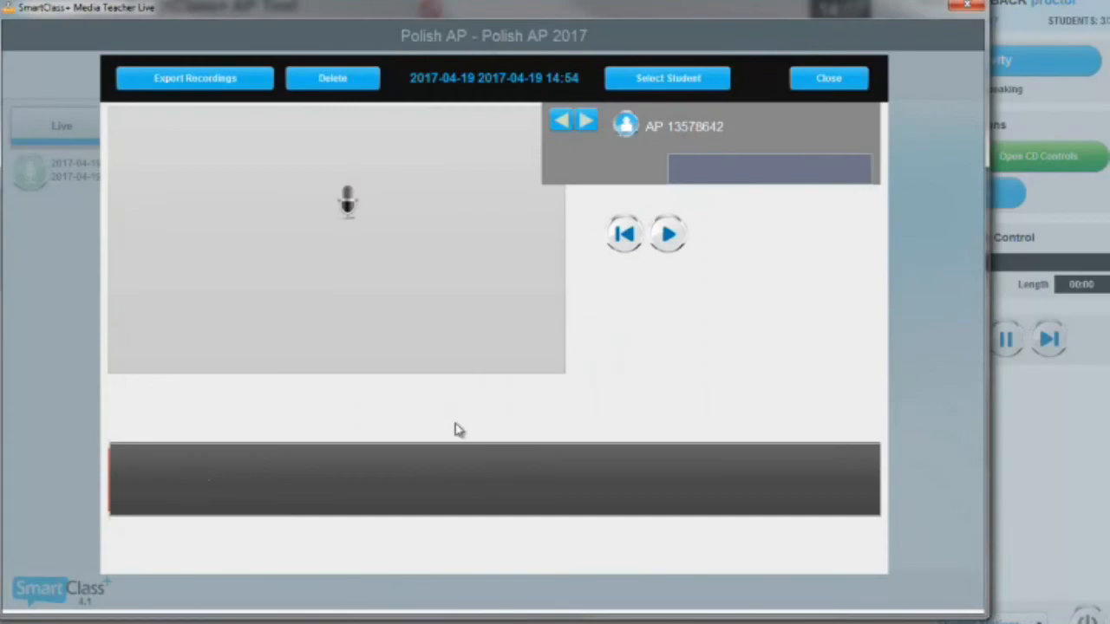
pyautogui.click(667, 235)
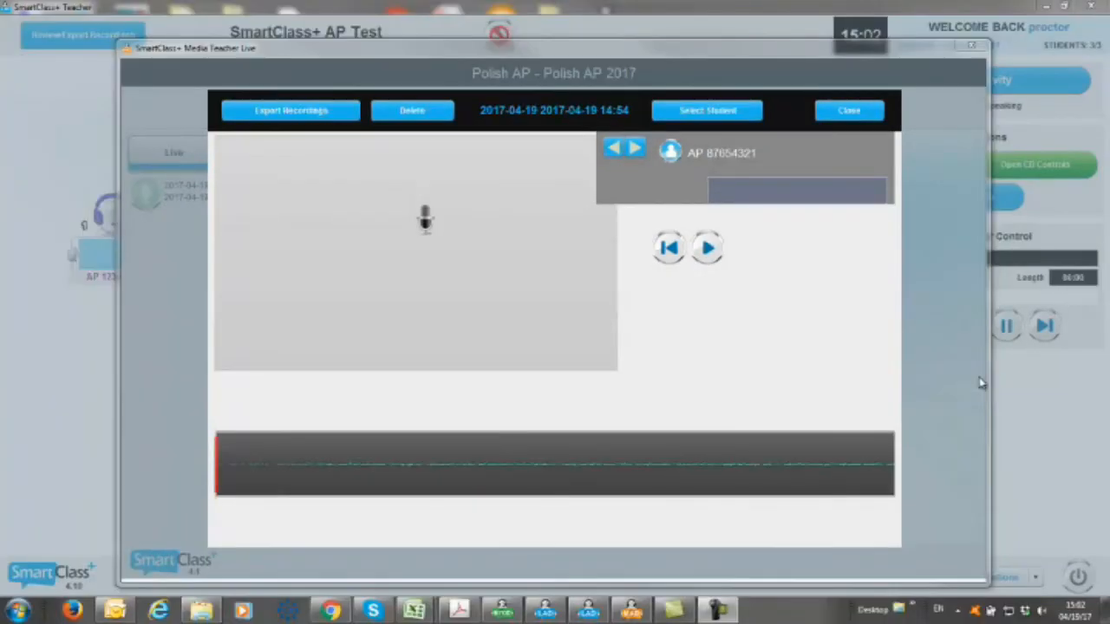
pyautogui.moveTo(259, 141)
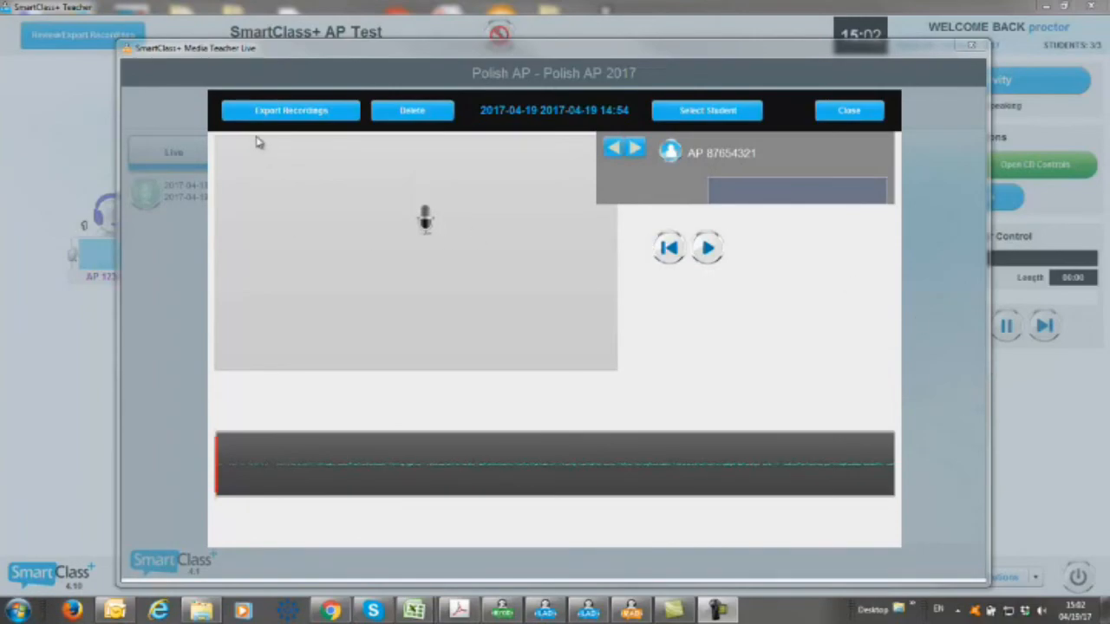
# Export all recordings to this PC on drive C: under SmartClassExport.
pyautogui.click(291, 111)
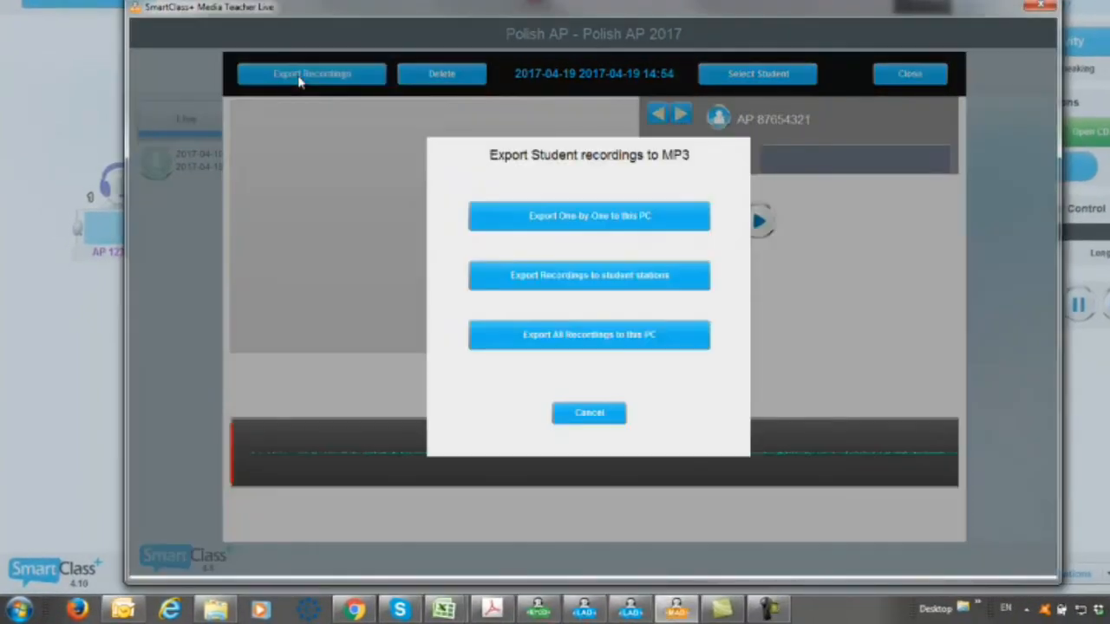
pyautogui.moveTo(252, 272)
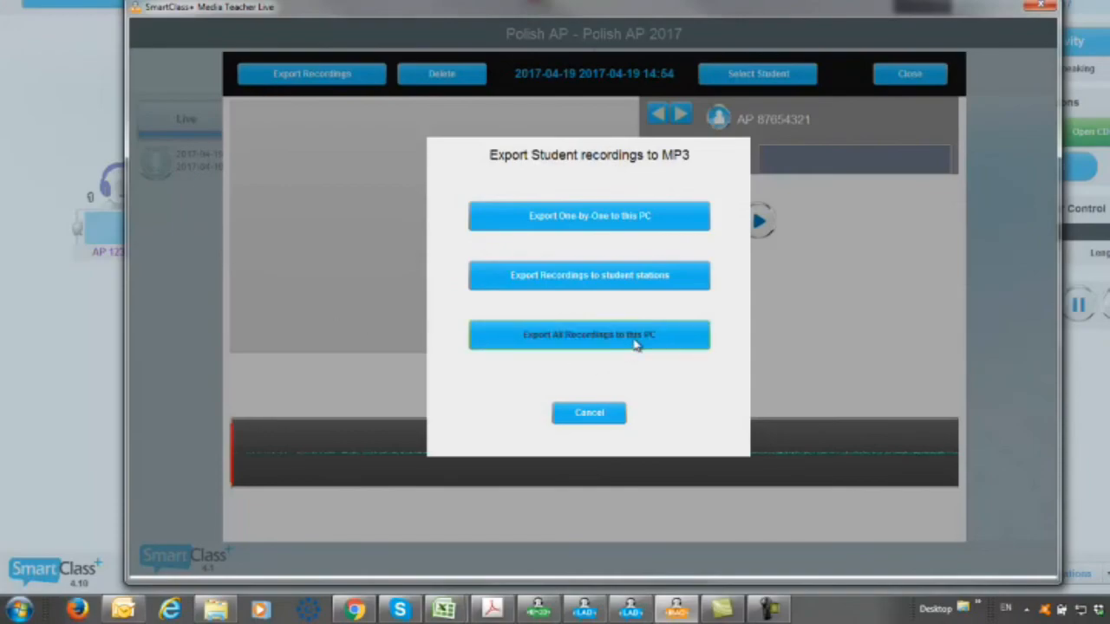
pyautogui.click(589, 335)
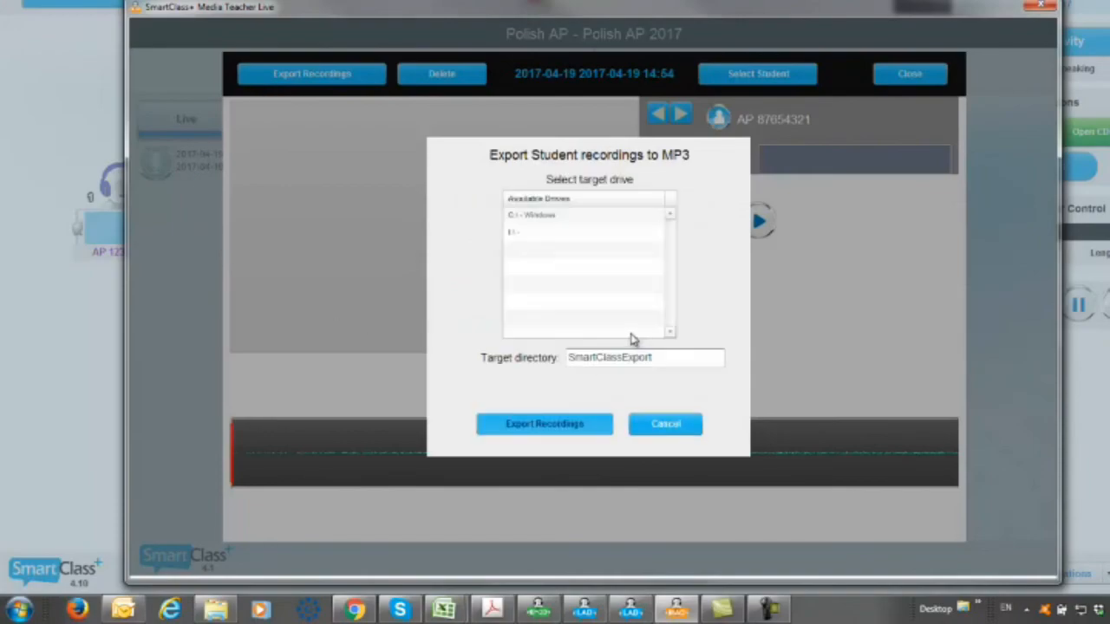
pyautogui.click(581, 233)
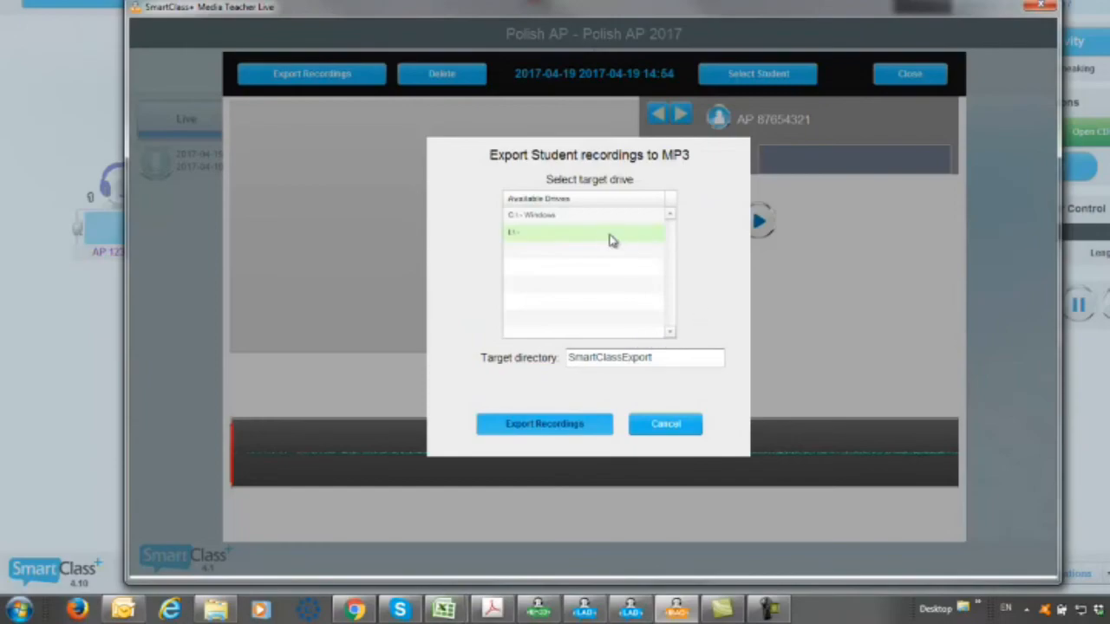
pyautogui.click(537, 215)
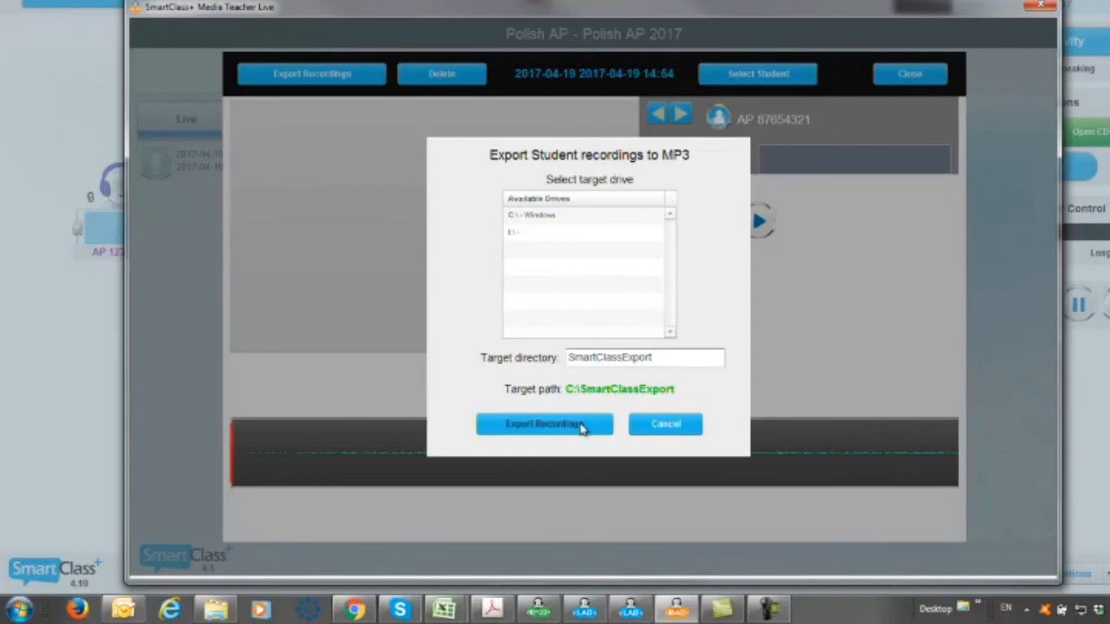
pyautogui.click(543, 424)
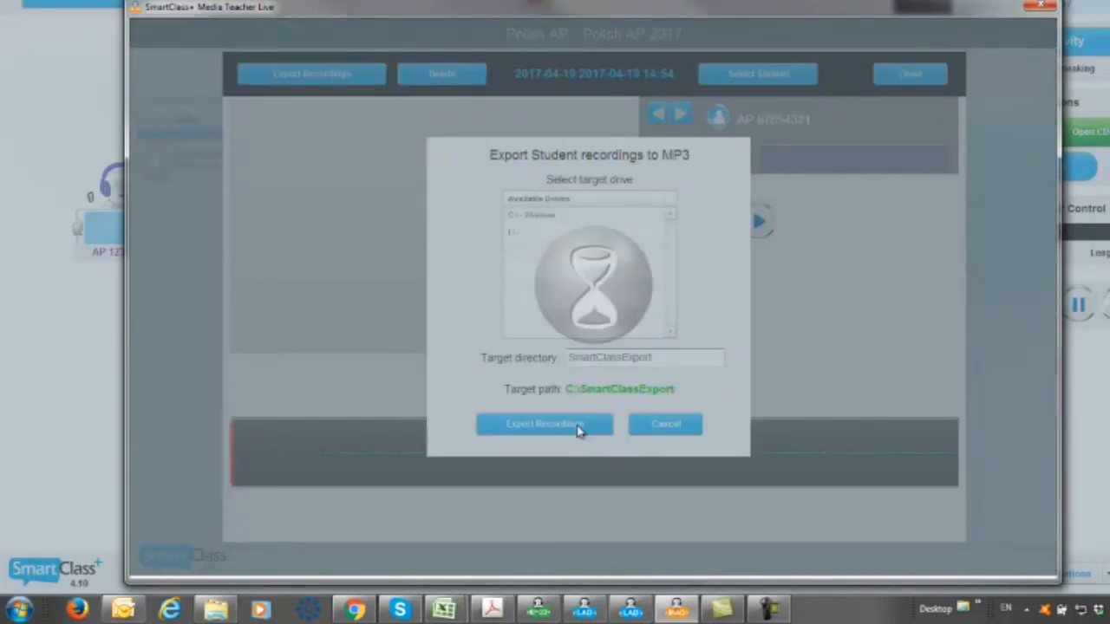
pyautogui.click(544, 424)
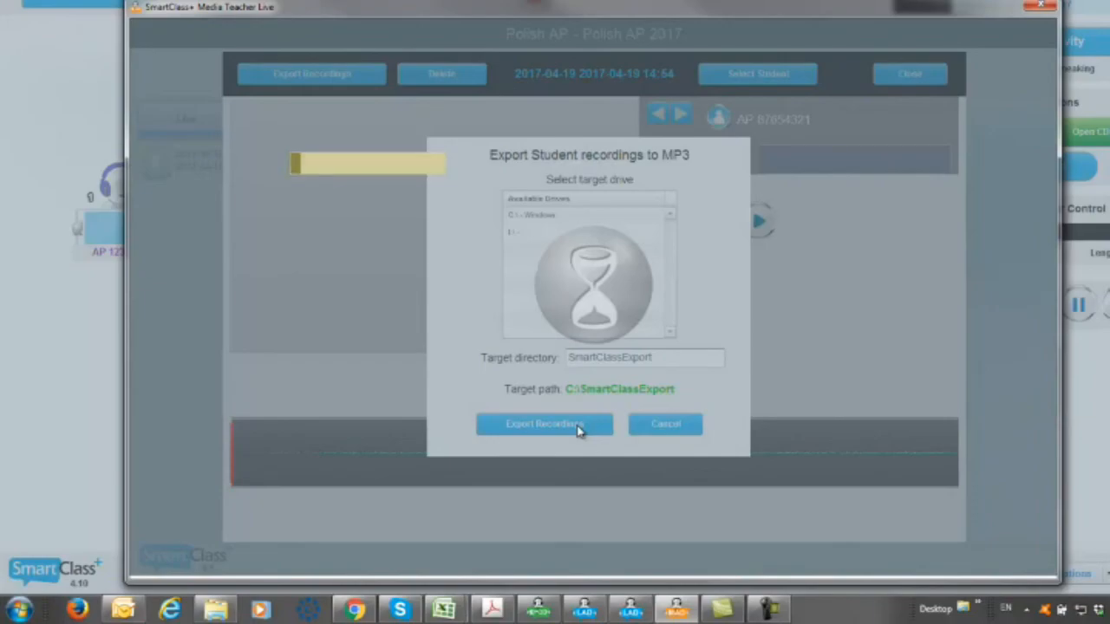
pyautogui.click(545, 424)
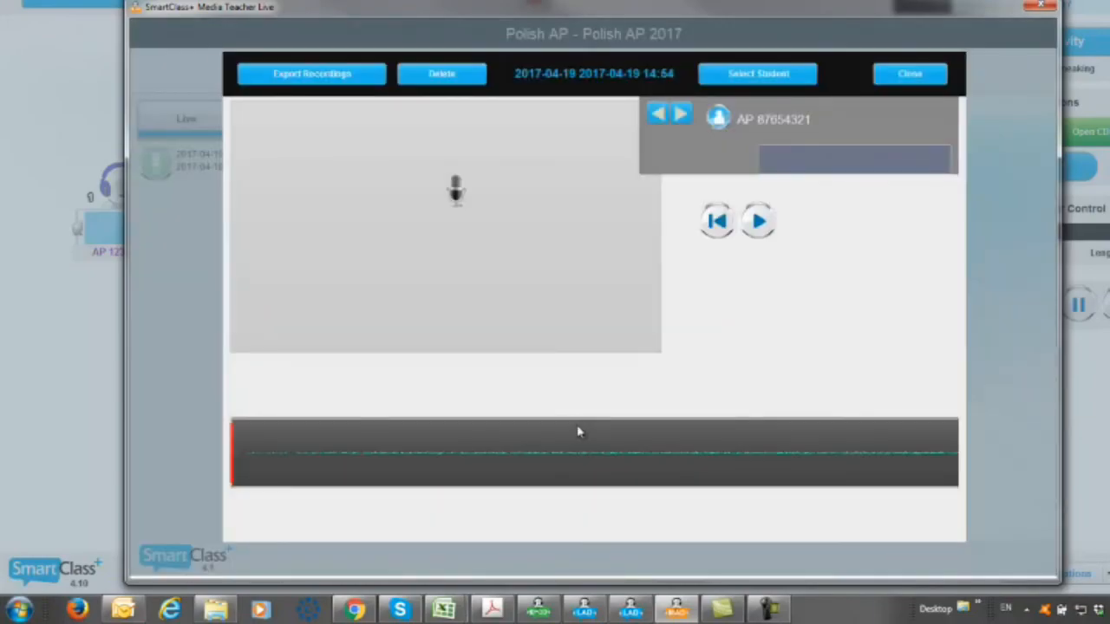
pyautogui.moveTo(303, 403)
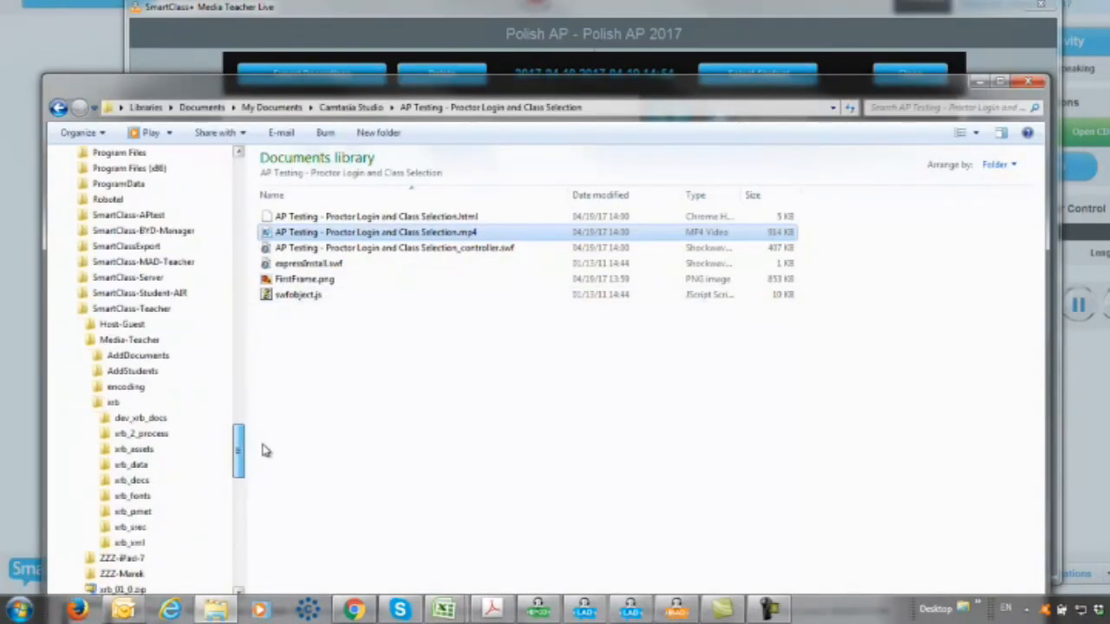
# Browse SmartClassExport > Polish AP - Polish AP 2017 > 2017-04-19 session folder.
pyautogui.click(125, 246)
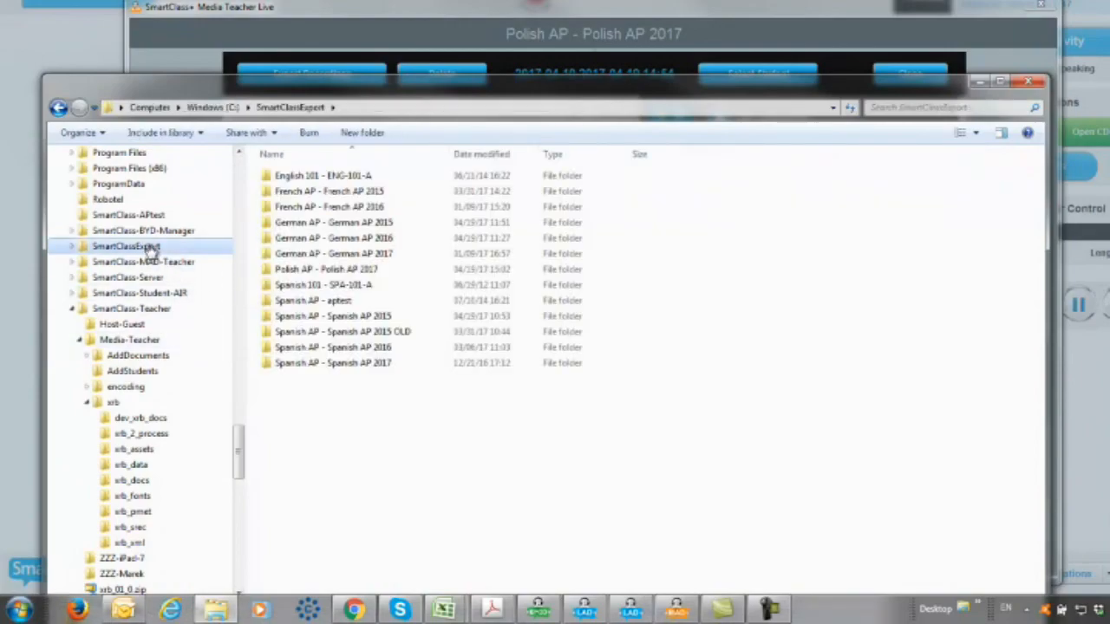
pyautogui.doubleClick(333, 268)
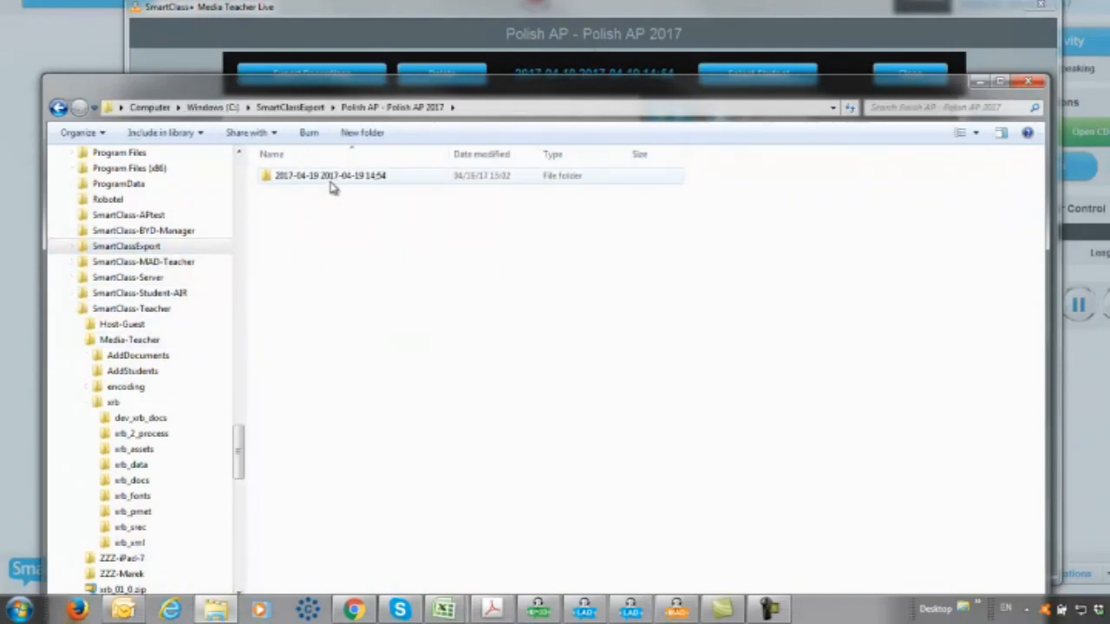
pyautogui.doubleClick(330, 175)
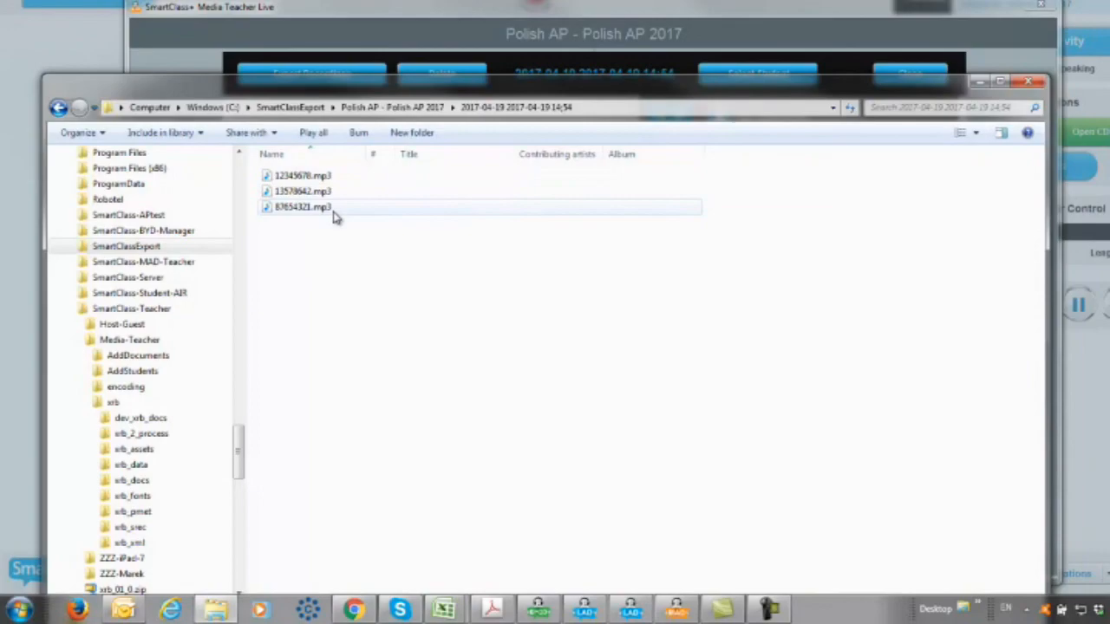